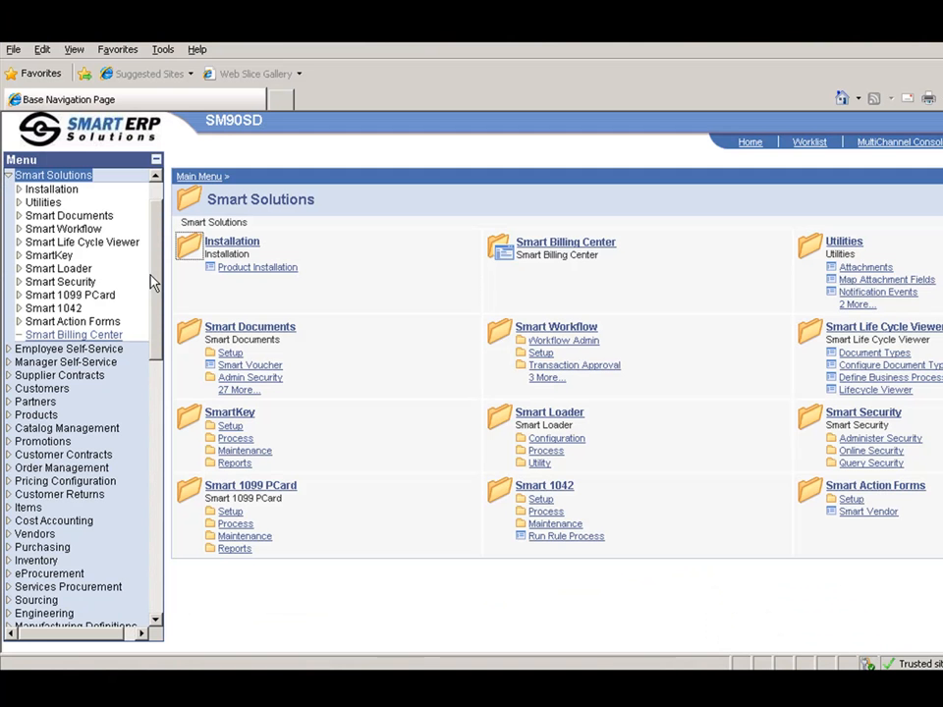
# Scroll down the left menu toward General Ledger's Journal Entry items.
pyautogui.scroll(-3)
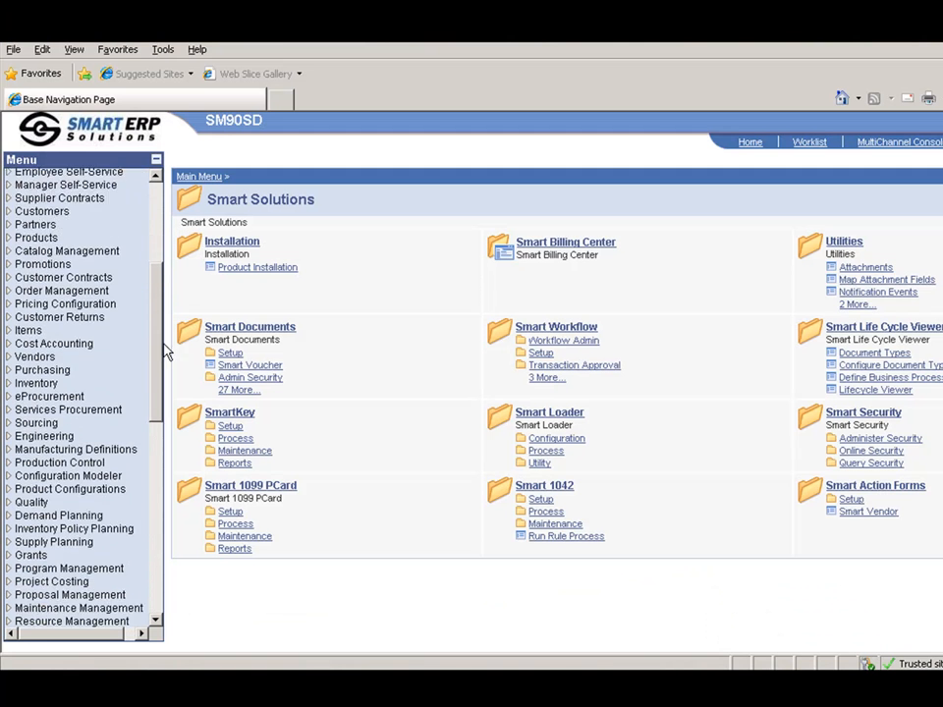
pyautogui.scroll(-3)
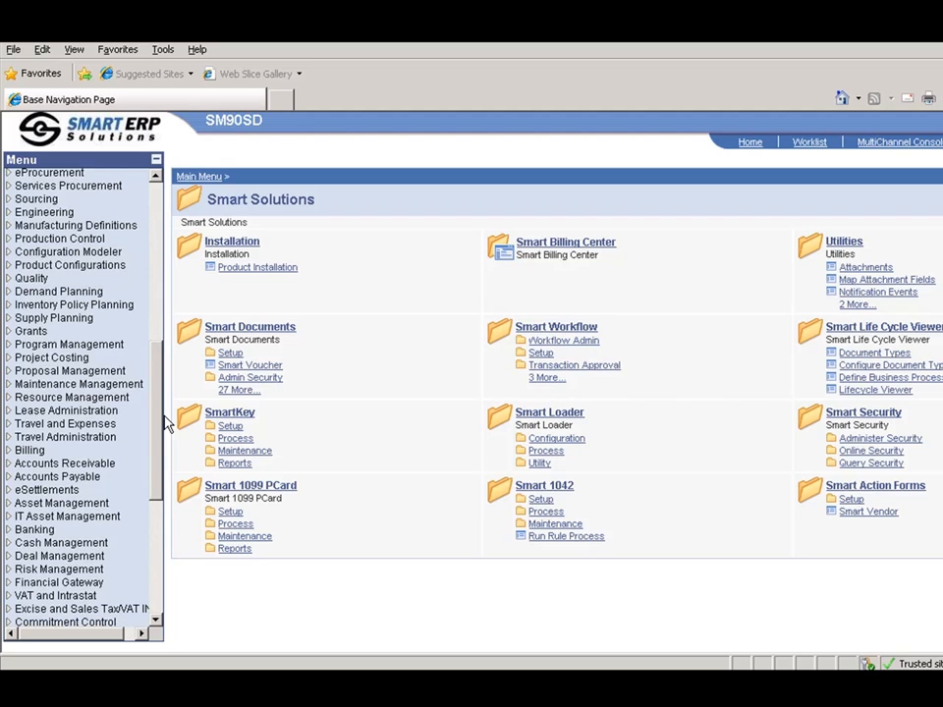
pyautogui.scroll(-3)
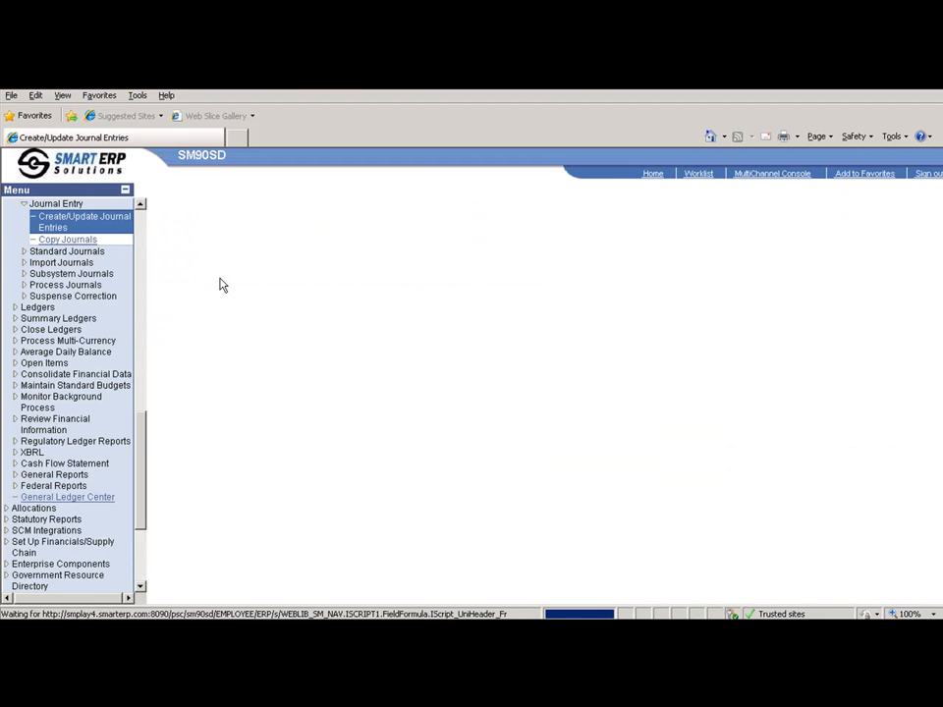
# Add a new US005 journal with its testing header, then bring up the Ledger lookup.
pyautogui.click(84, 221)
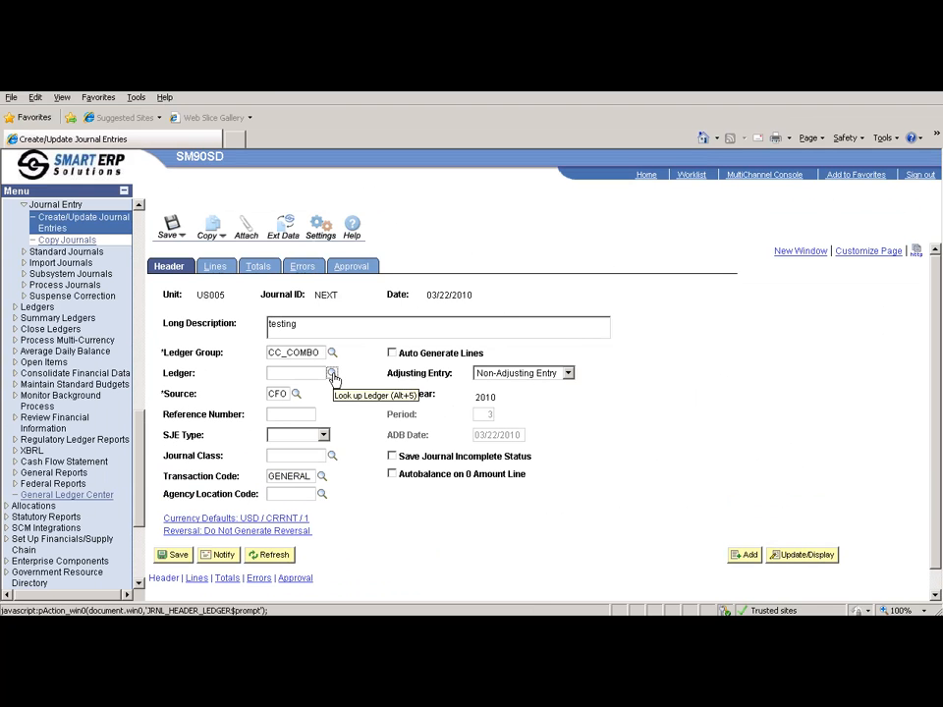
pyautogui.click(215, 266)
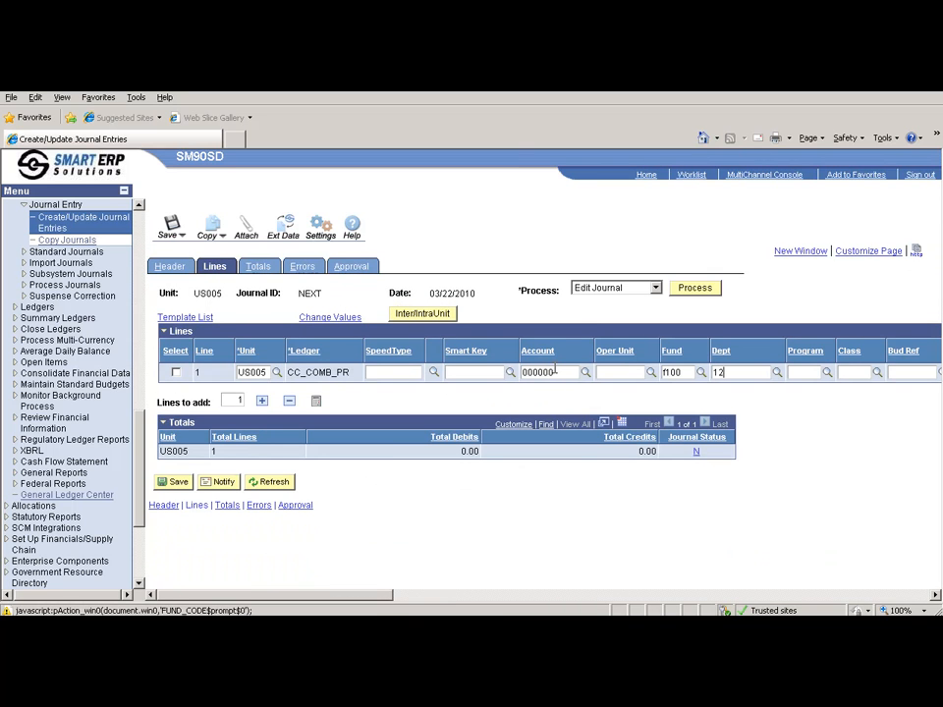
# Set line 1's department to 12000 and enter a 2500 amount.
pyautogui.write('1200')
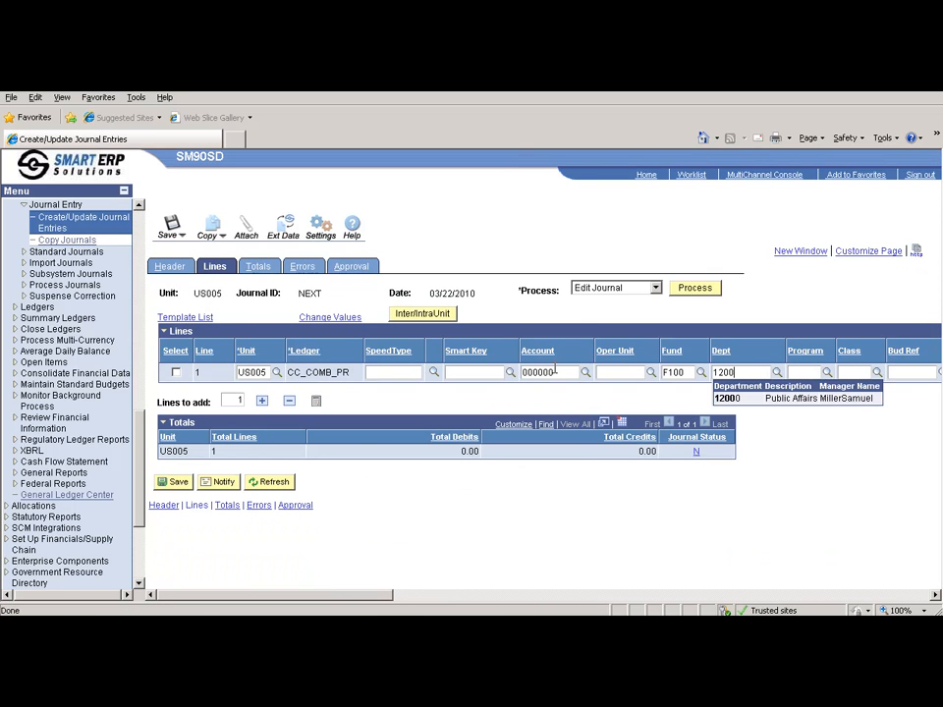
pyautogui.click(729, 399)
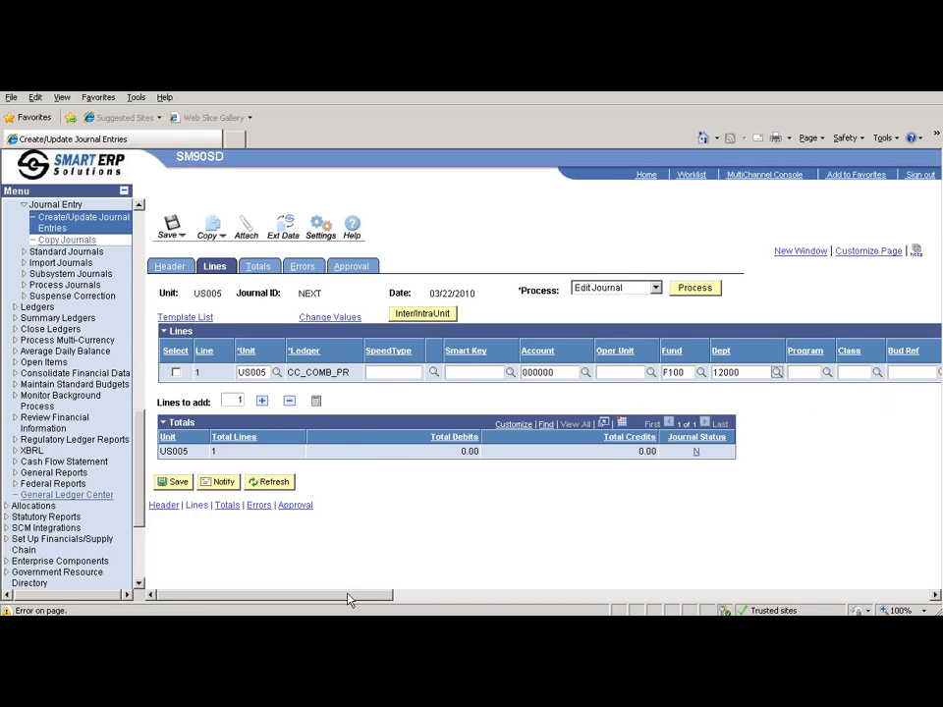
pyautogui.hscroll(3)
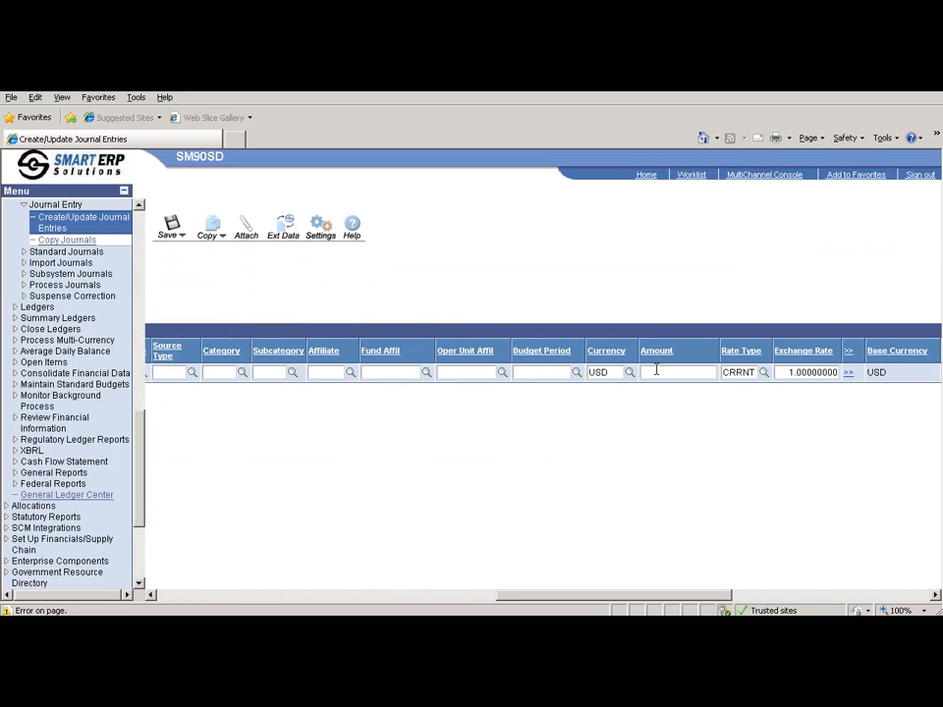
pyautogui.write('2500')
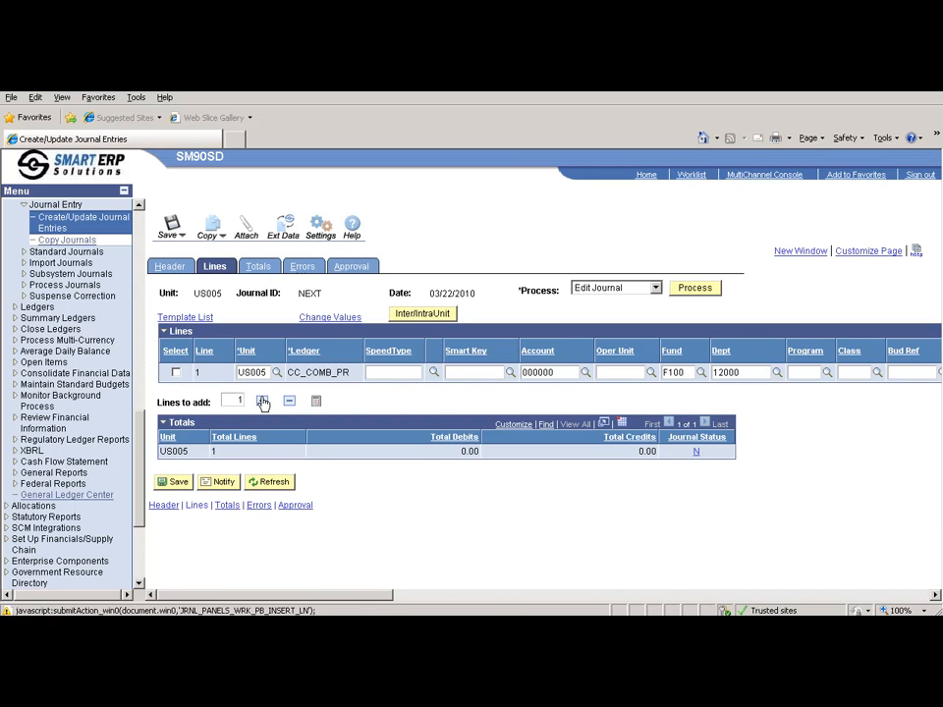
# Insert line 2 with smart key SMARTKEY03 and save from the Header tab.
pyautogui.click(262, 401)
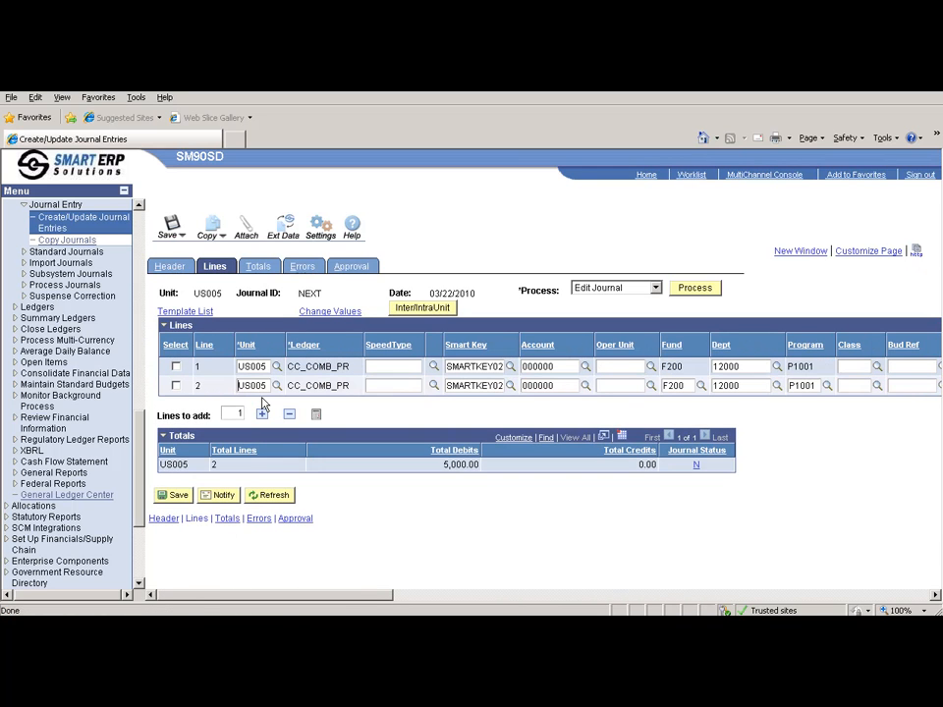
pyautogui.moveTo(409, 408)
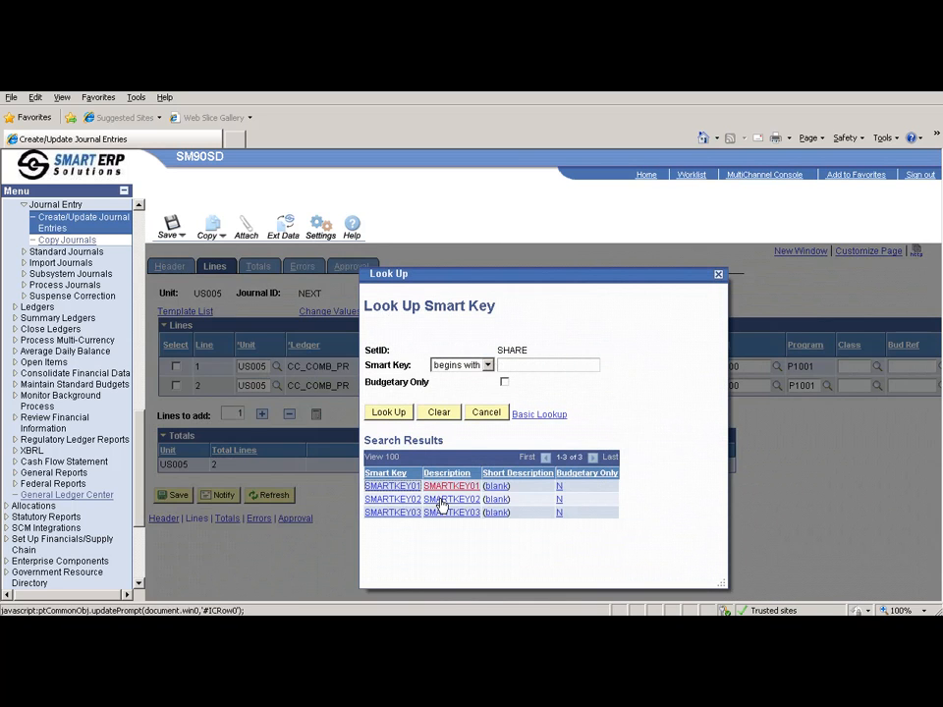
pyautogui.click(392, 485)
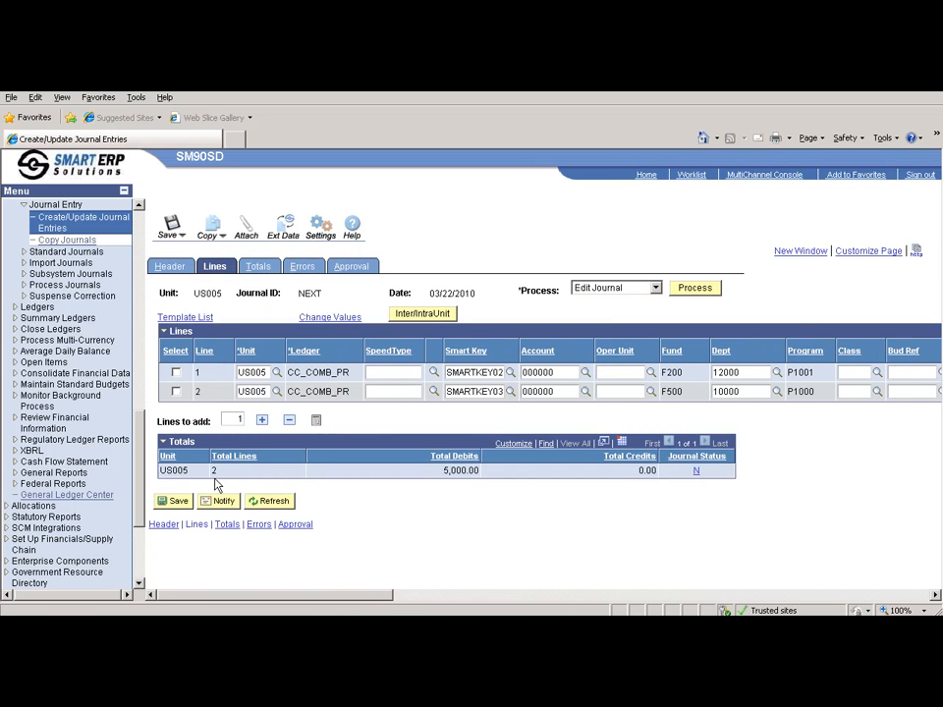
pyautogui.click(169, 266)
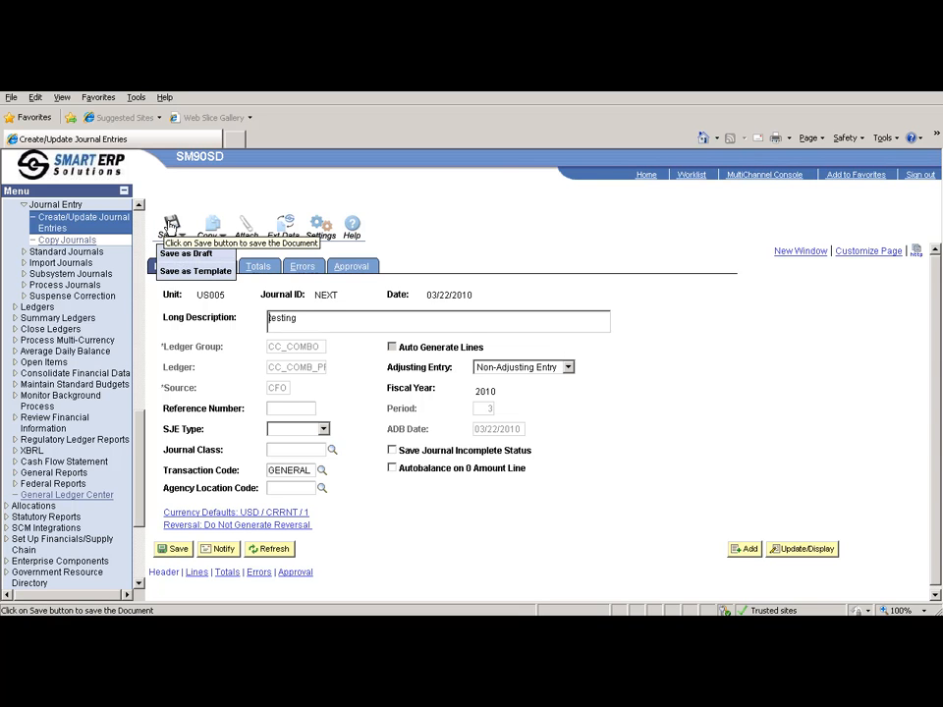
pyautogui.click(170, 225)
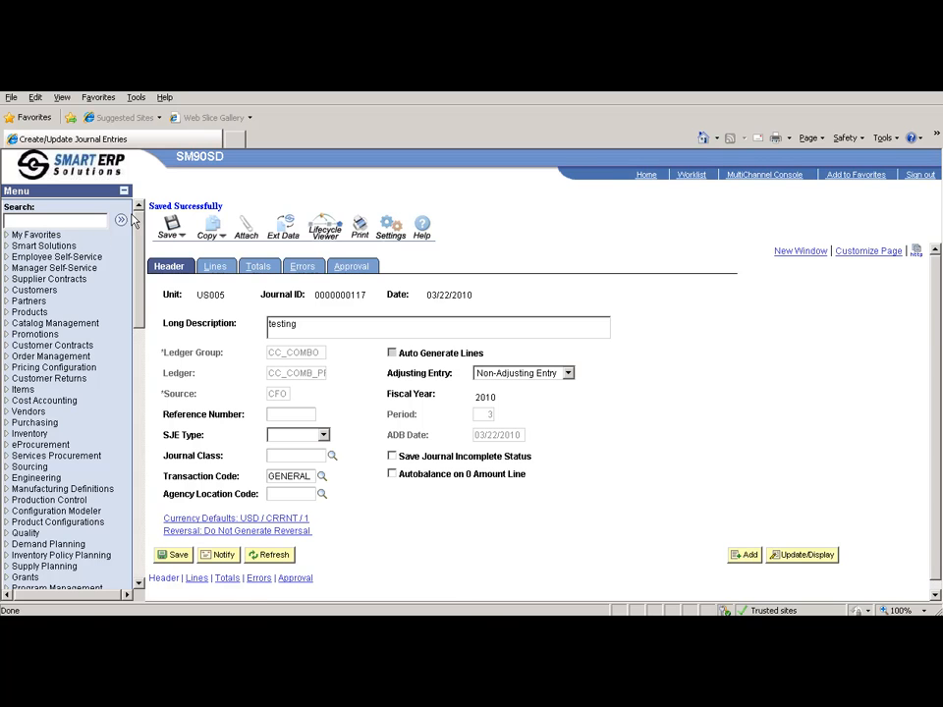
pyautogui.moveTo(44, 246)
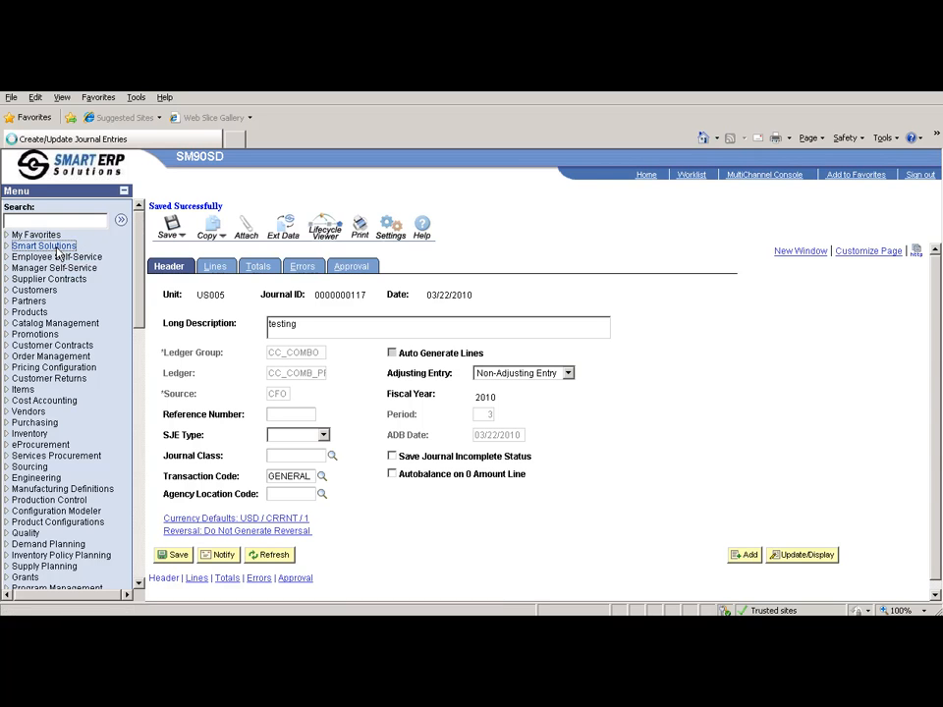
# Open Smart Solutions > Smart Journal and add a journal for US001 with ID NEXT.
pyautogui.click(43, 246)
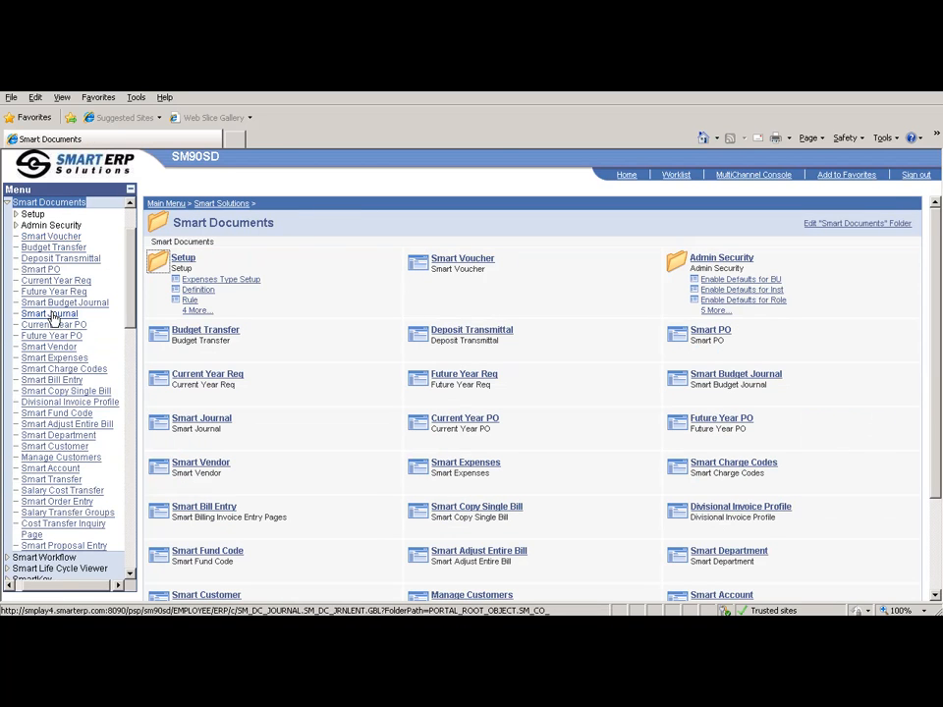
pyautogui.click(48, 313)
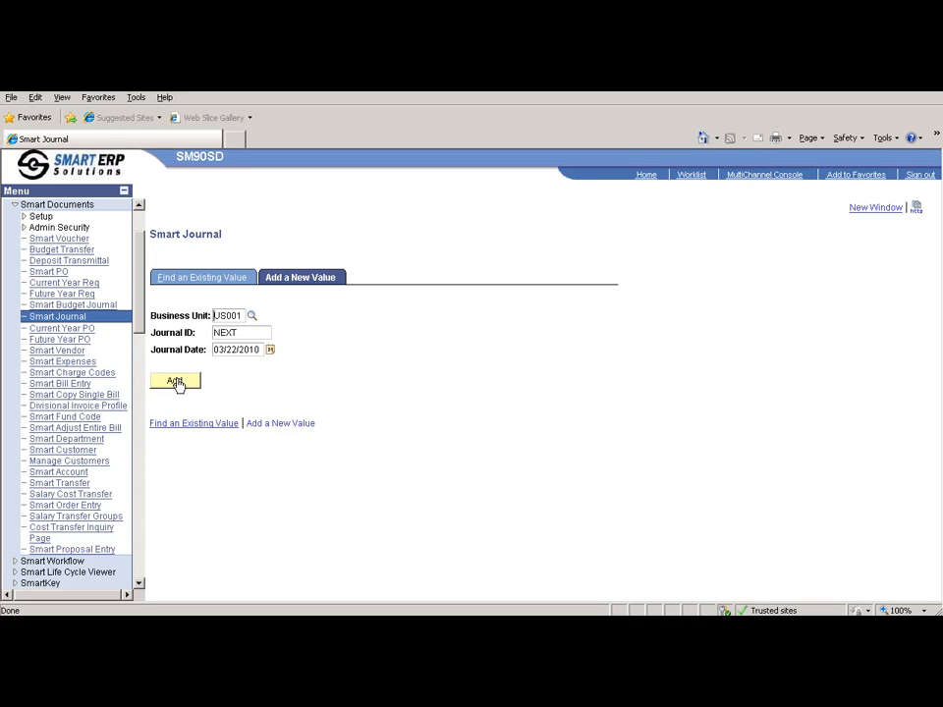
pyautogui.click(174, 381)
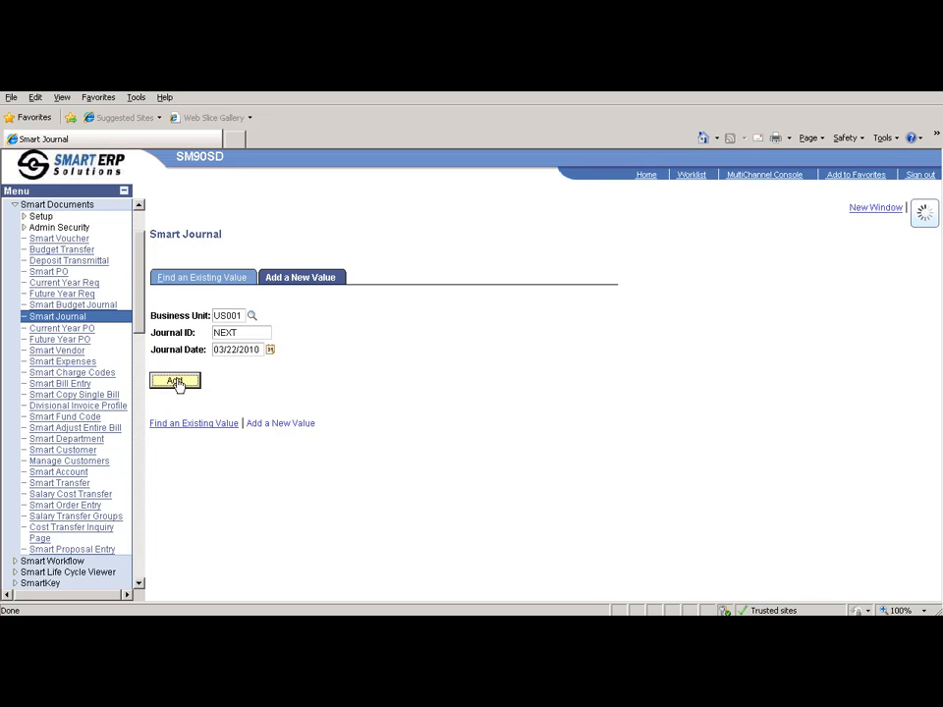
pyautogui.click(174, 380)
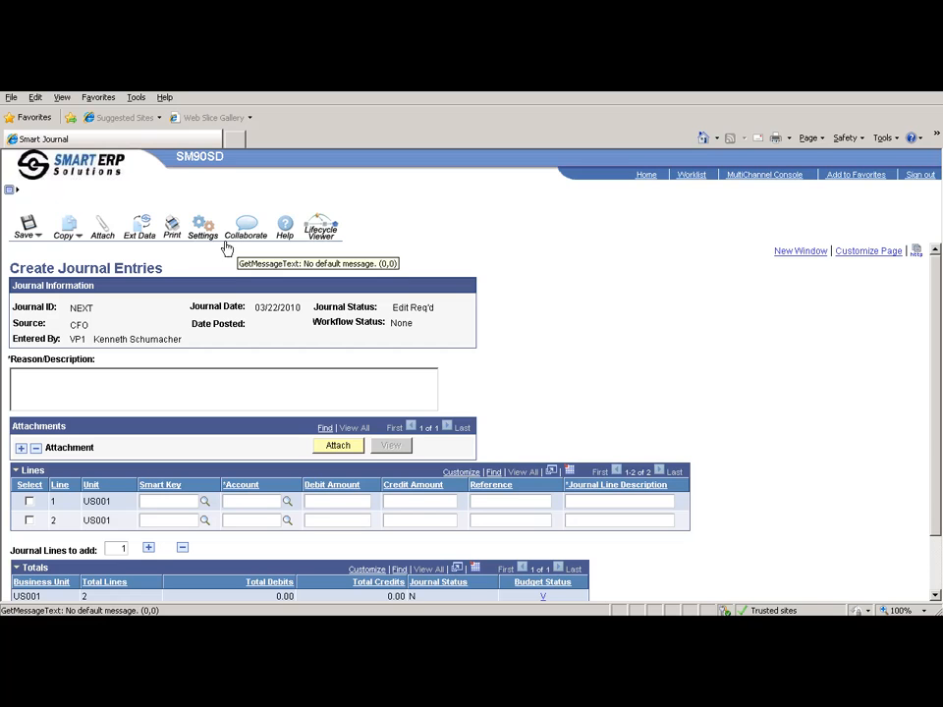
pyautogui.moveTo(141, 252)
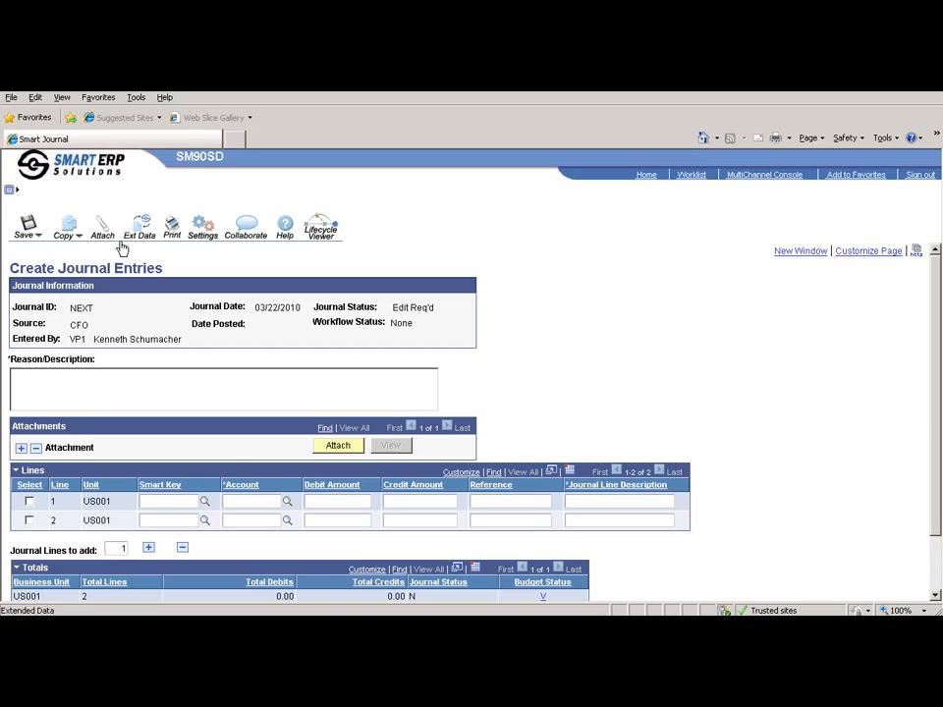
# Show the Copy dropdown's copy-from-draft and template options.
pyautogui.click(67, 226)
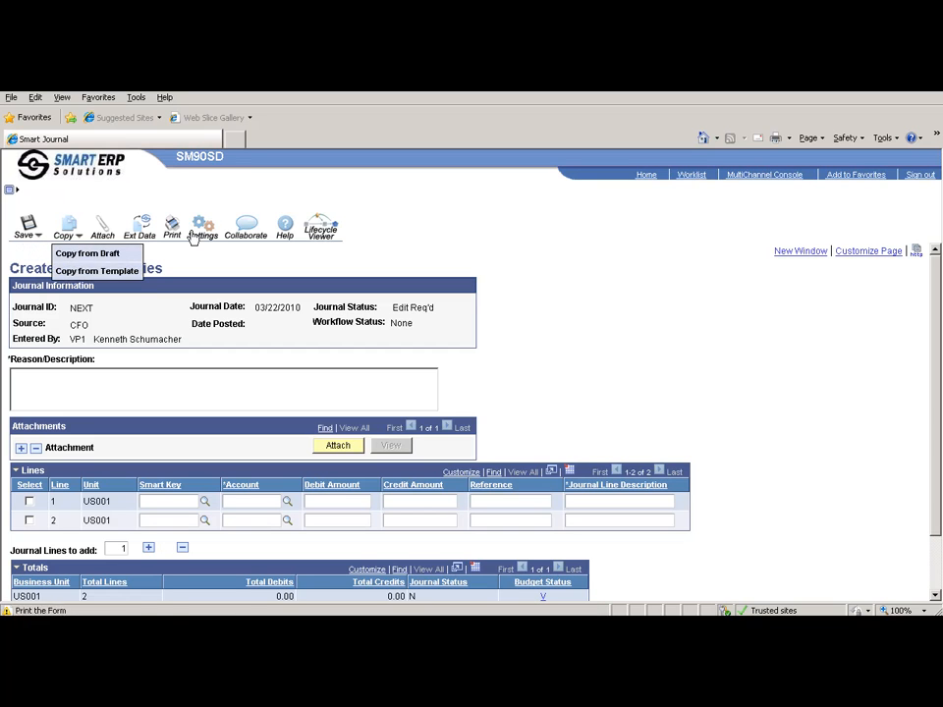
pyautogui.moveTo(205, 503)
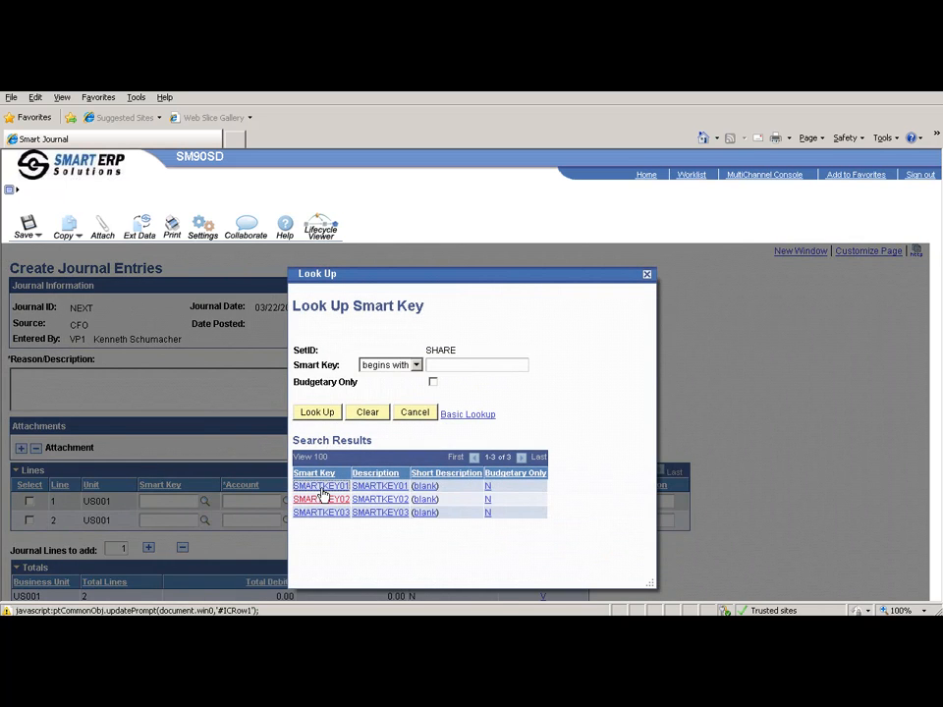
# Give line 1 smart key SMARTKEY01 and line 2 account 120001, then try saving.
pyautogui.click(320, 486)
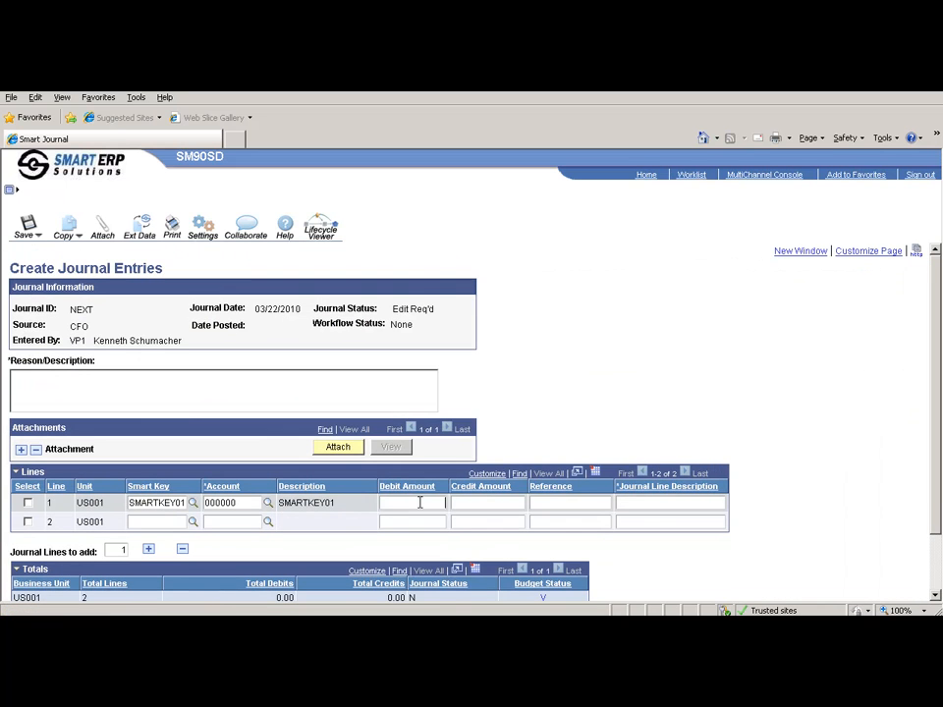
pyautogui.write('24000.0')
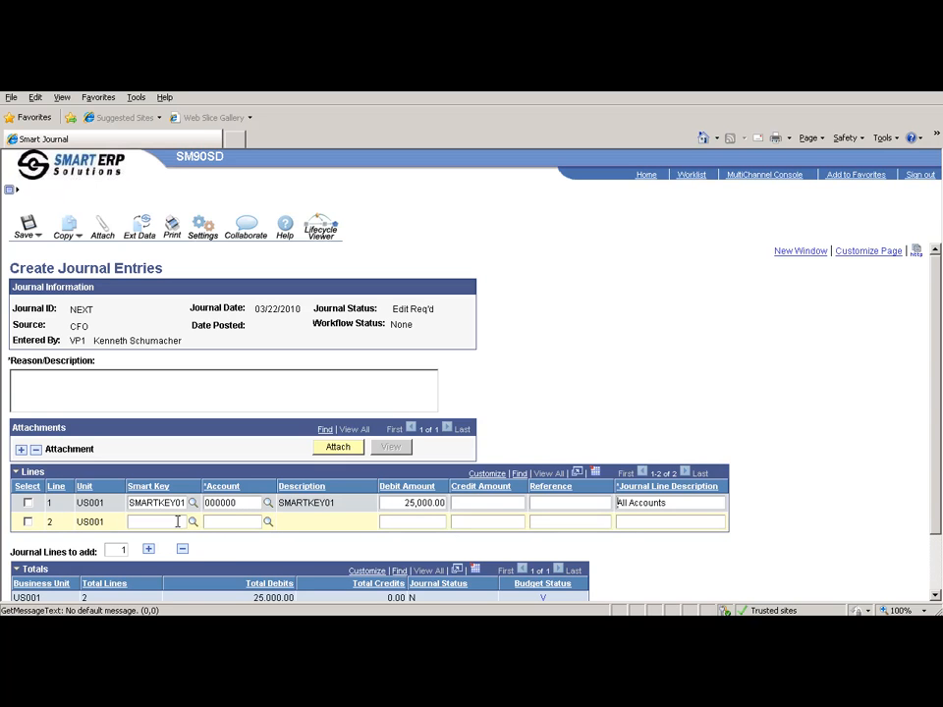
pyautogui.click(194, 522)
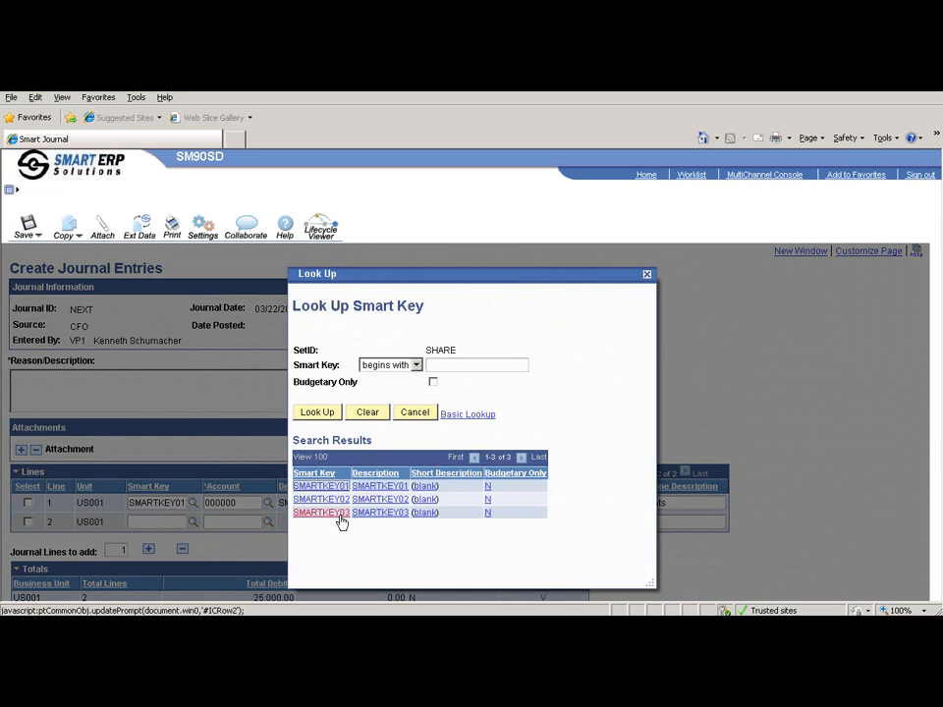
pyautogui.click(320, 512)
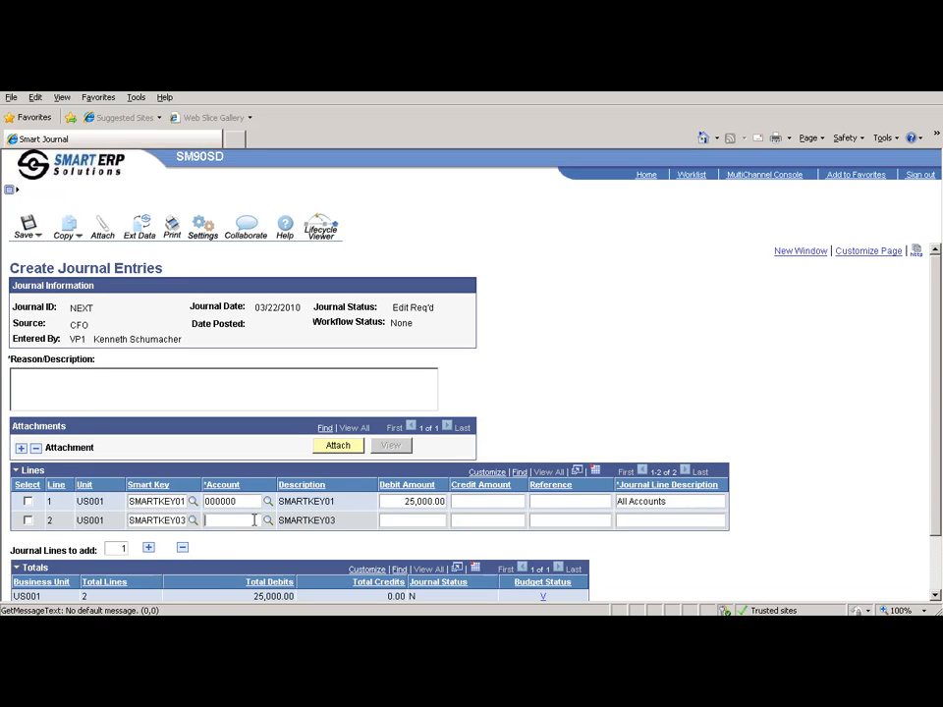
pyautogui.write('120001')
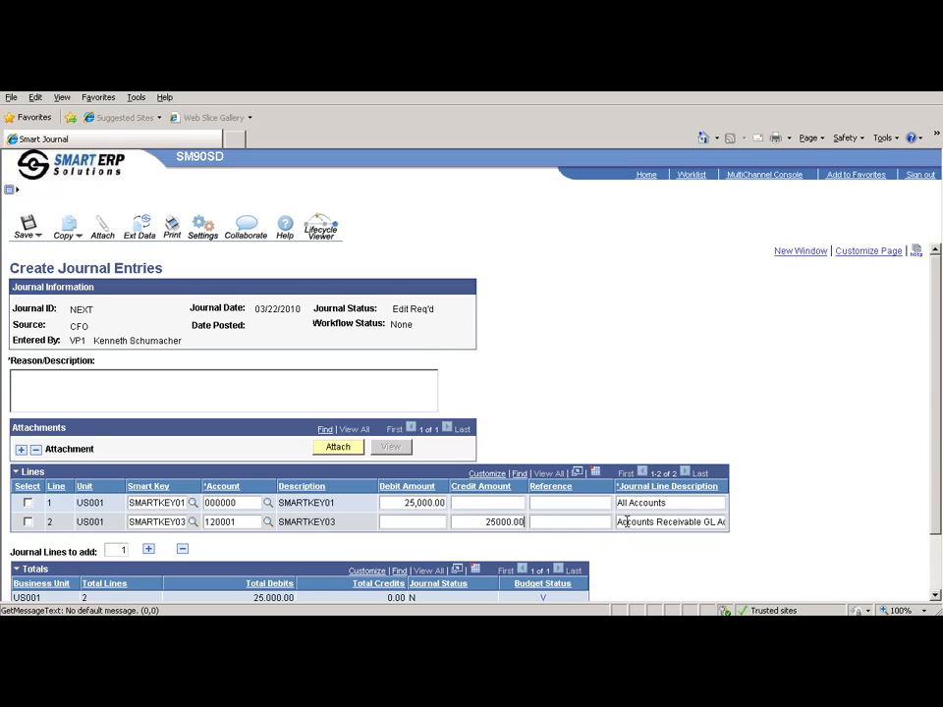
pyautogui.scroll(-3)
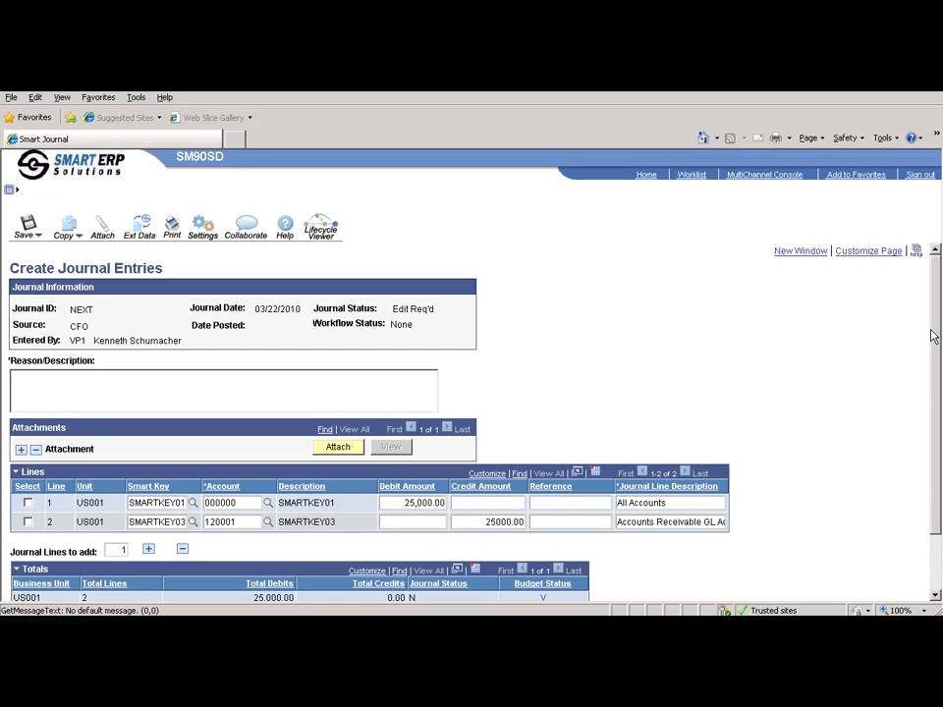
pyautogui.click(25, 224)
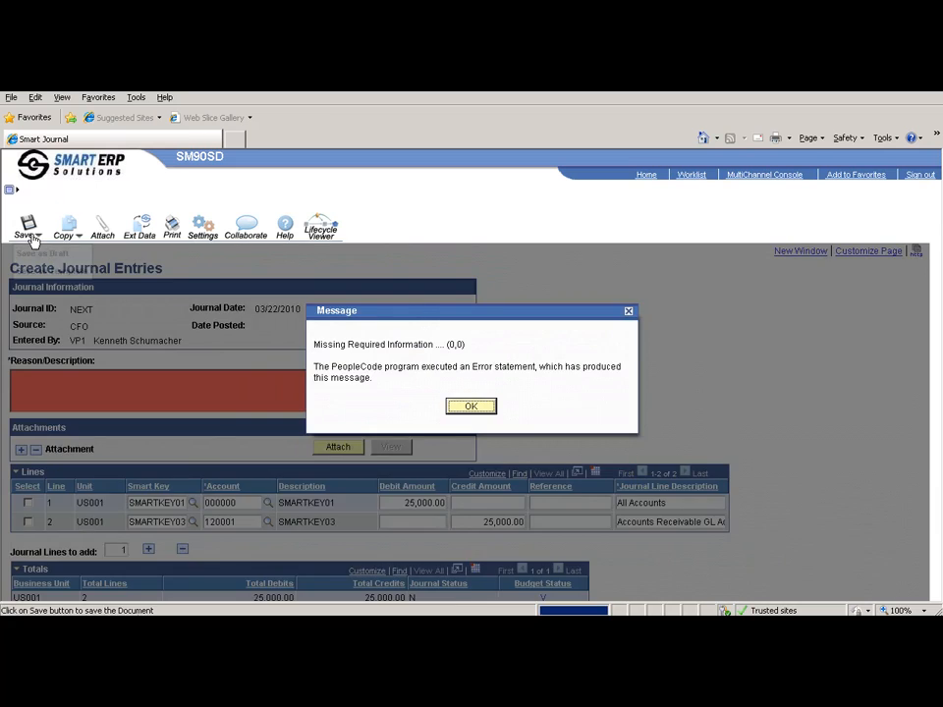
pyautogui.click(470, 406)
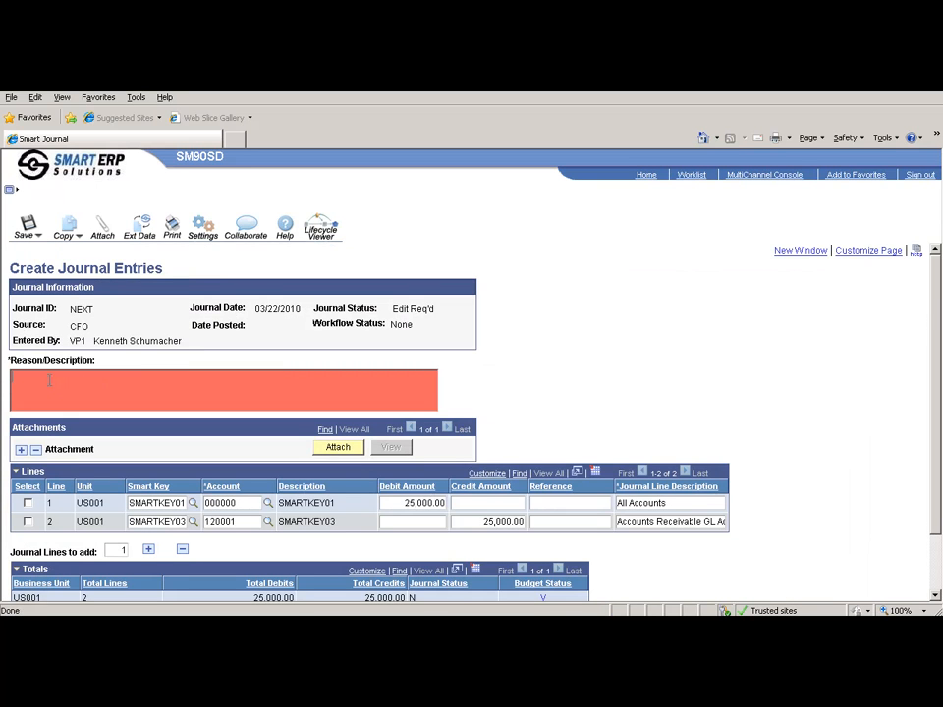
pyautogui.write('testing')
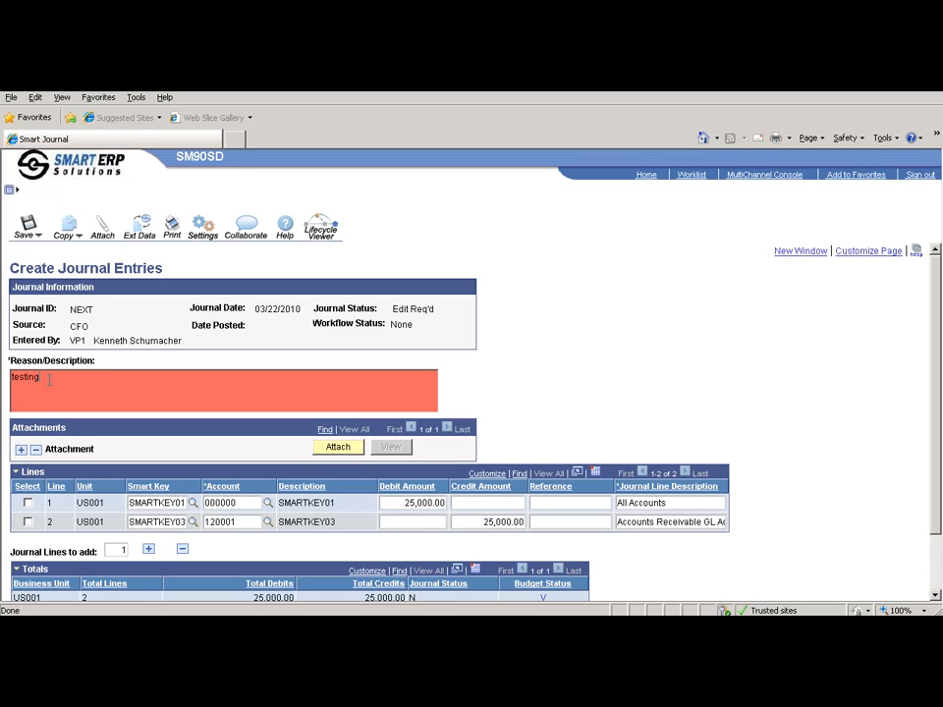
pyautogui.click(26, 226)
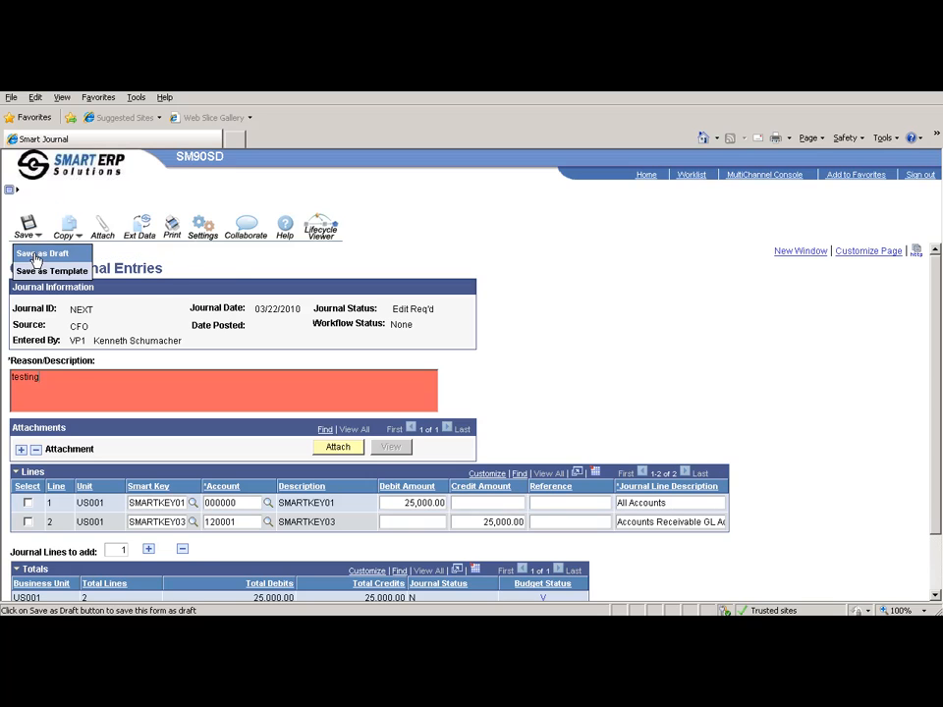
pyautogui.moveTo(51, 271)
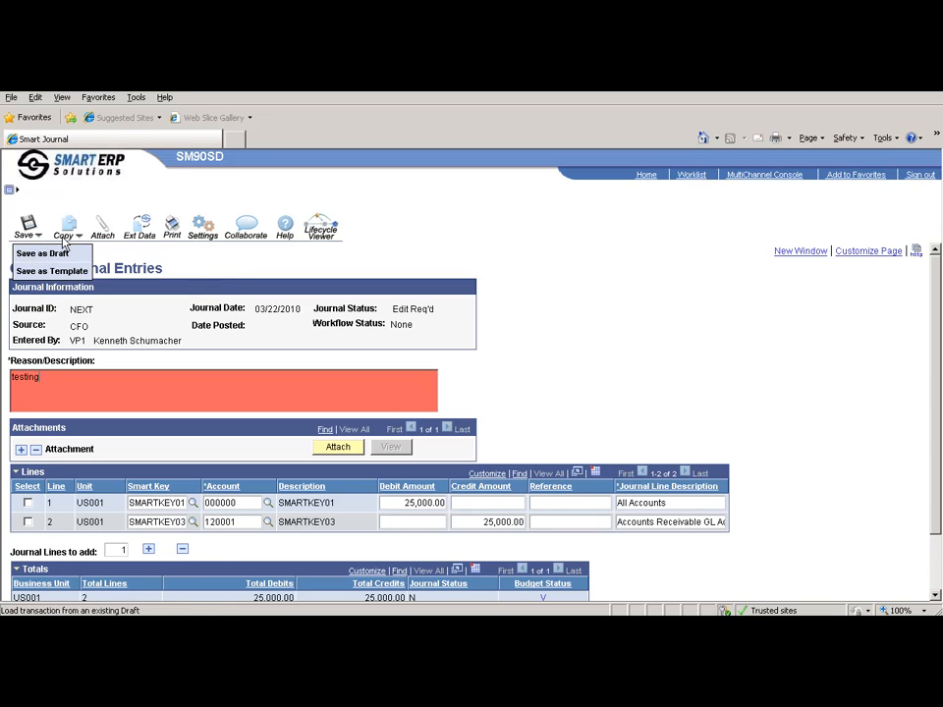
pyautogui.click(65, 225)
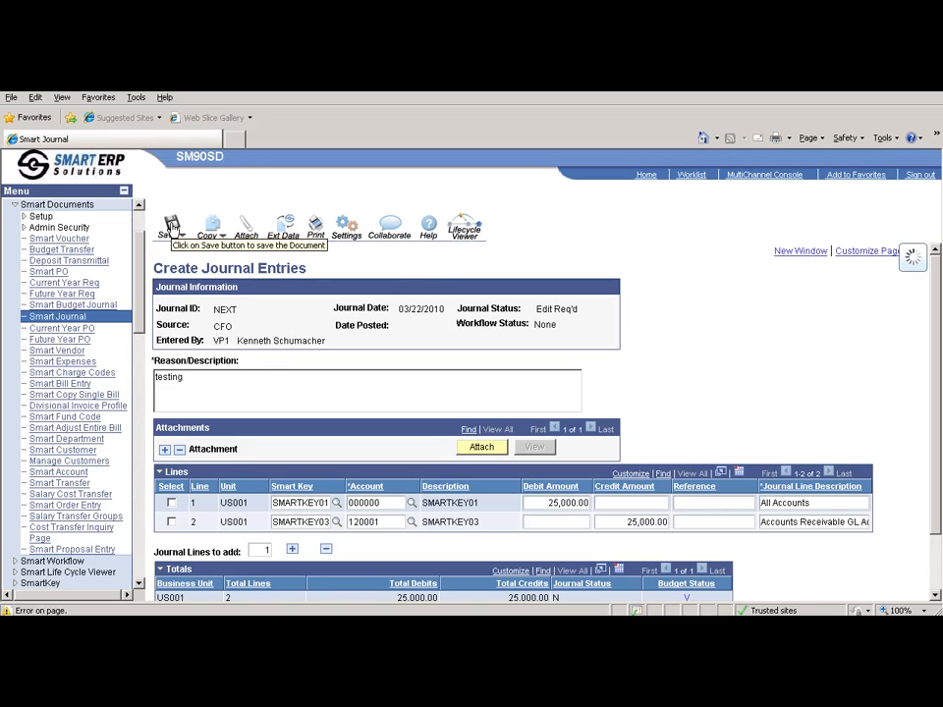
pyautogui.click(171, 224)
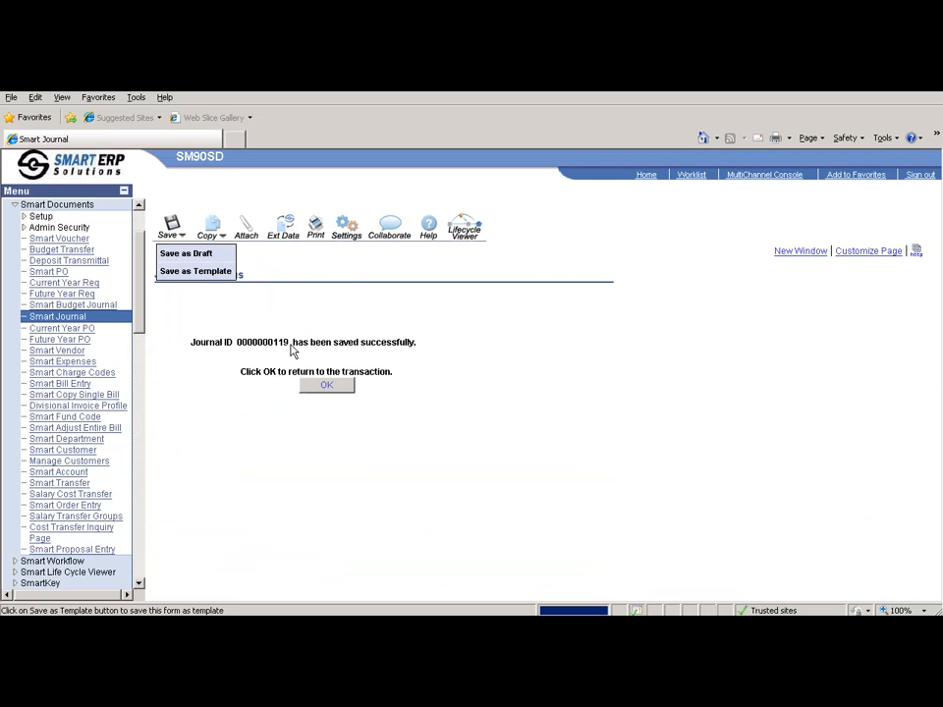
pyautogui.click(326, 385)
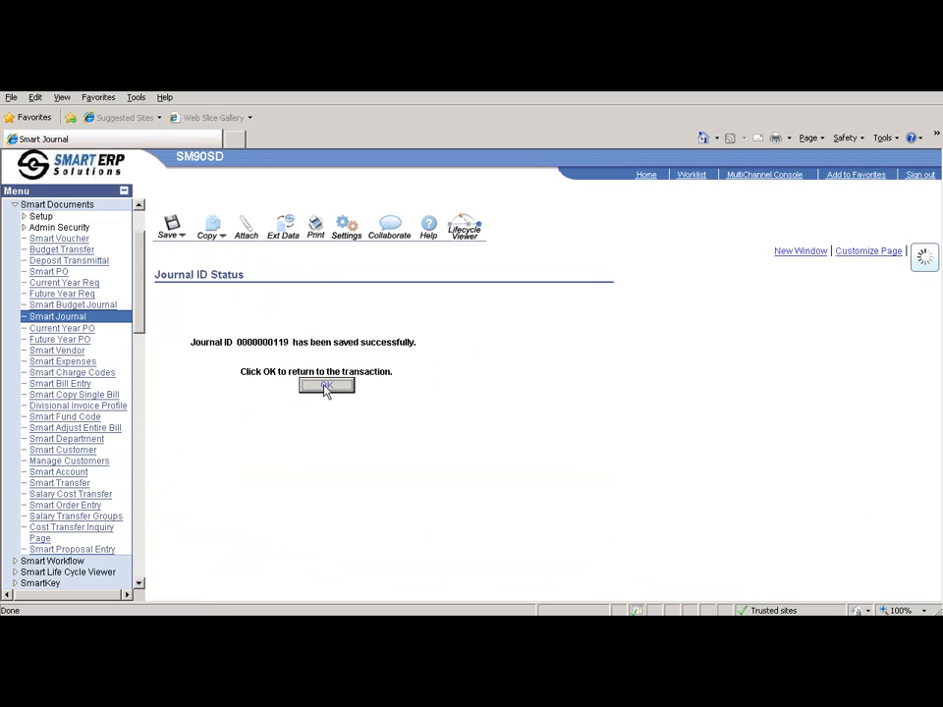
pyautogui.click(326, 386)
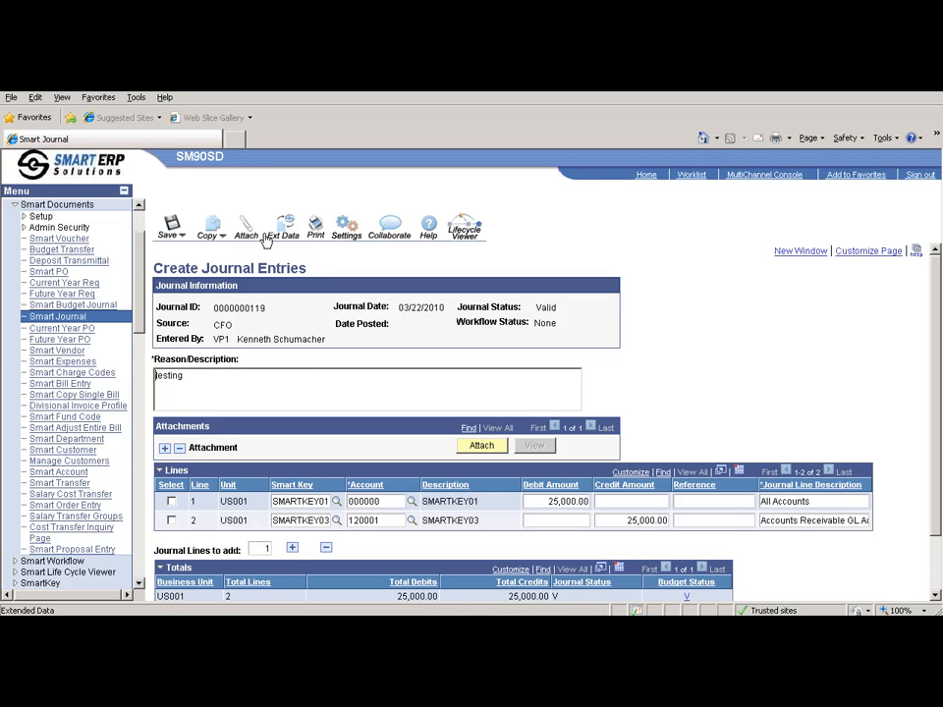
pyautogui.moveTo(285, 224)
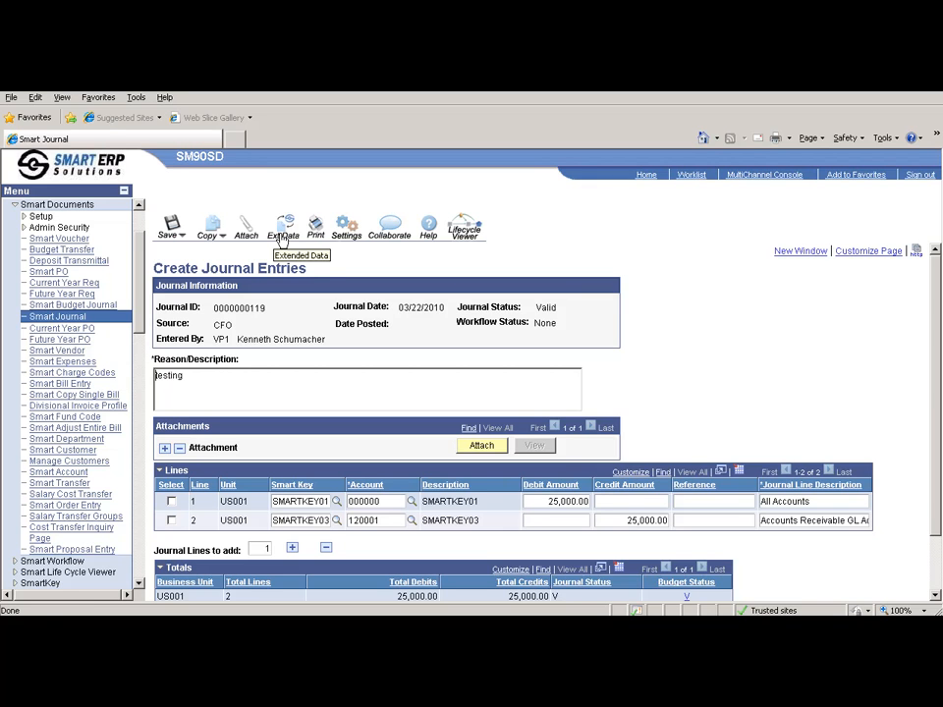
pyautogui.moveTo(316, 226)
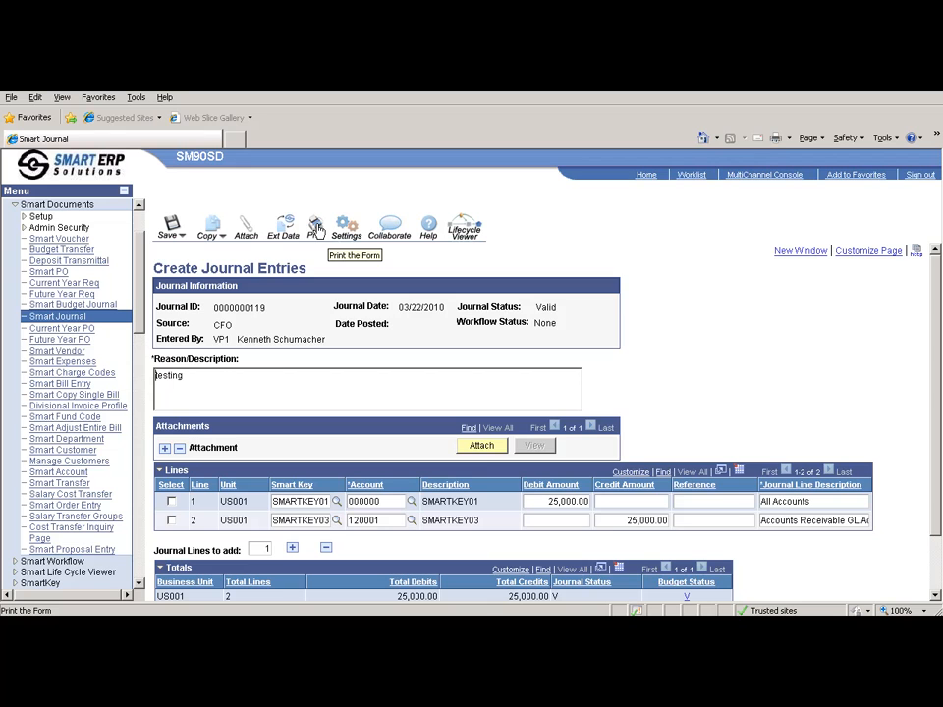
# Open Collaborate from the journal toolbar to load the comments page.
pyautogui.click(313, 224)
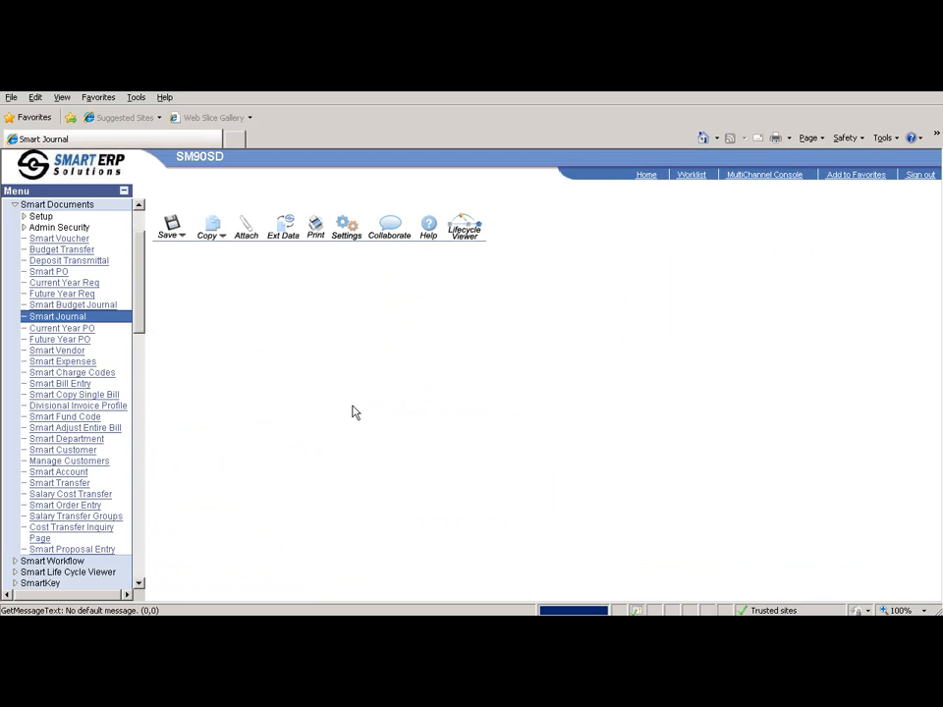
# Write 'please enter this journal' in New Comment and submit it.
pyautogui.click(389, 224)
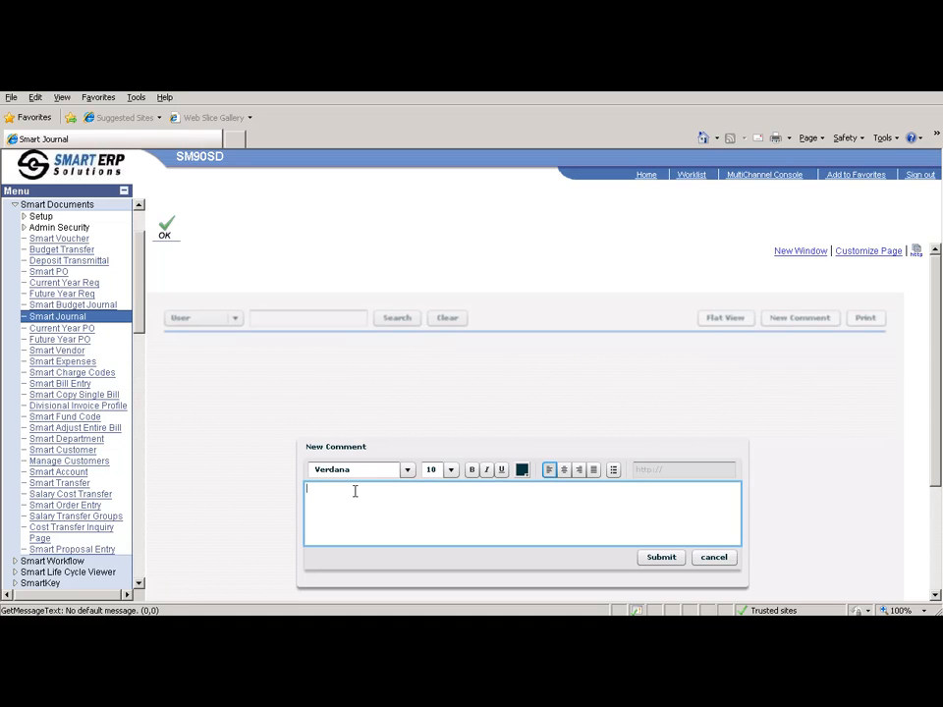
pyautogui.write('please enter this journal')
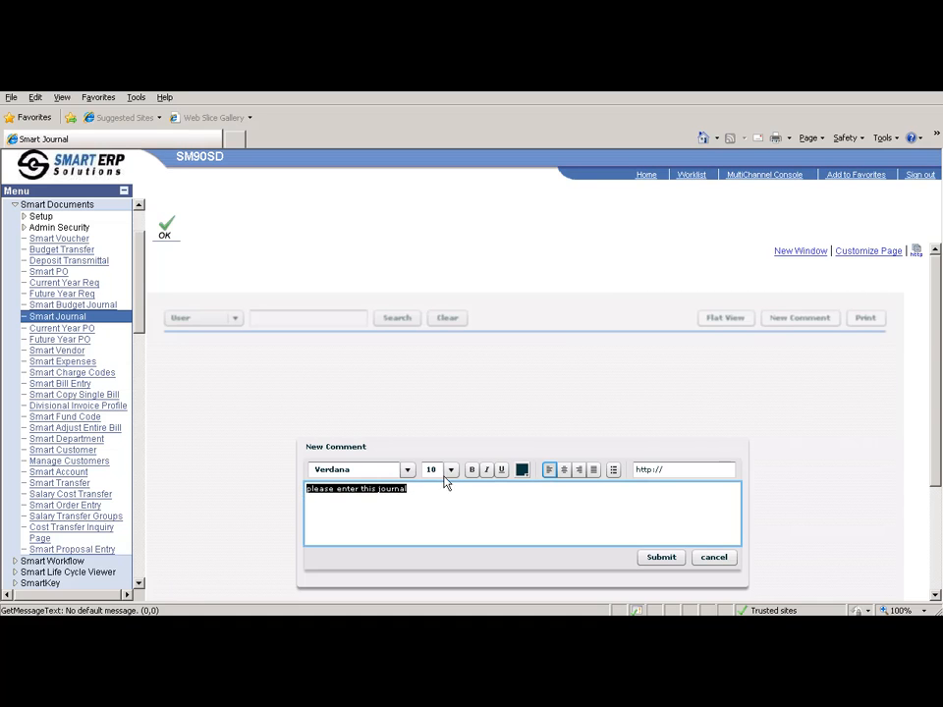
pyautogui.click(451, 469)
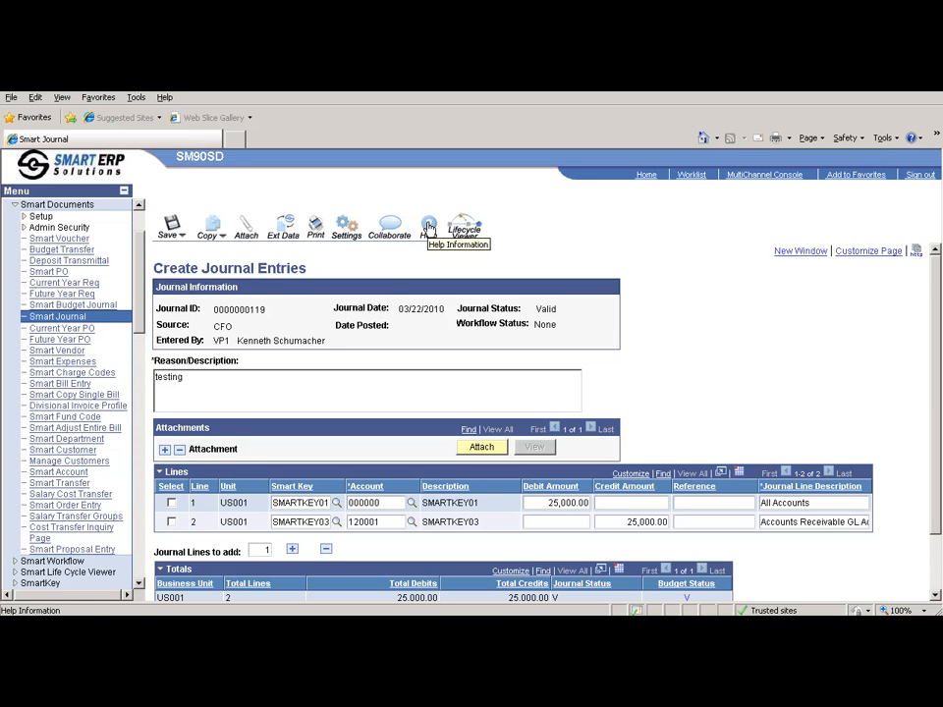
pyautogui.moveTo(465, 224)
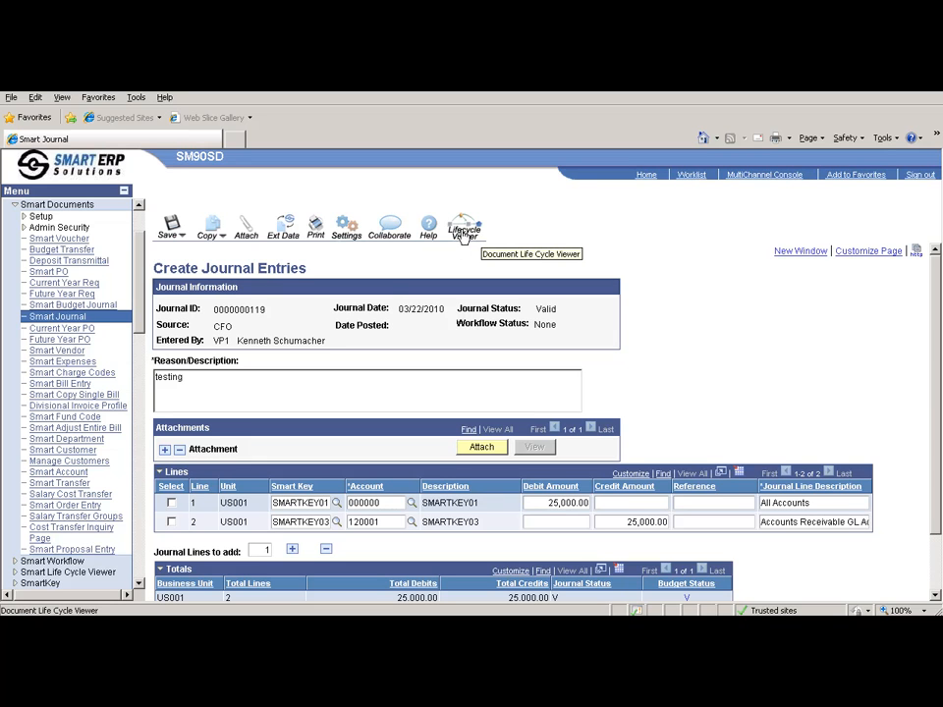
pyautogui.moveTo(447, 226)
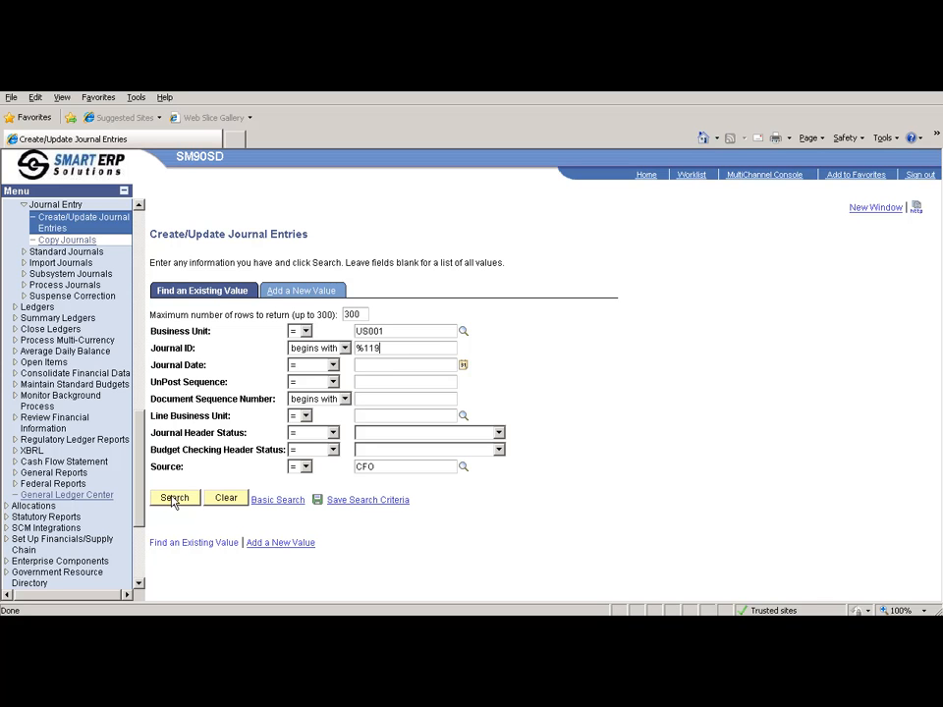
pyautogui.click(174, 498)
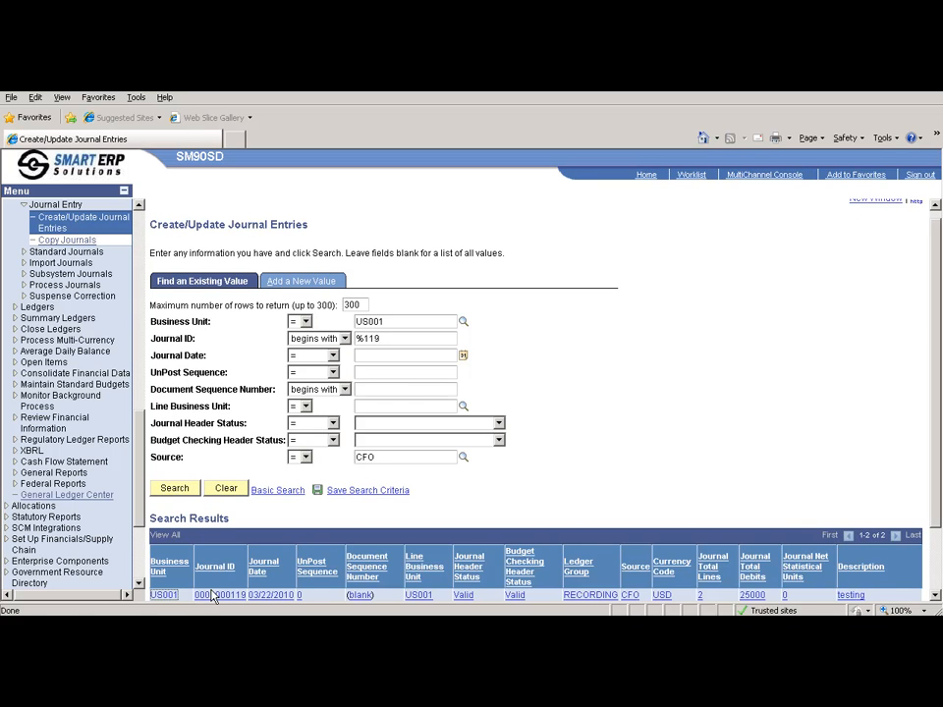
pyautogui.click(217, 595)
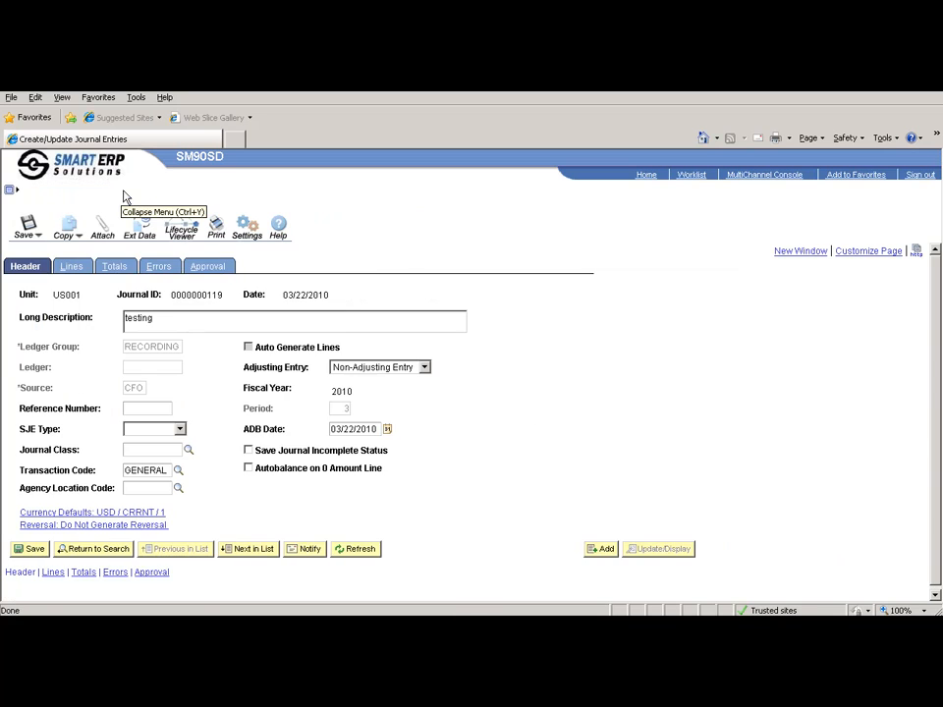
pyautogui.click(71, 266)
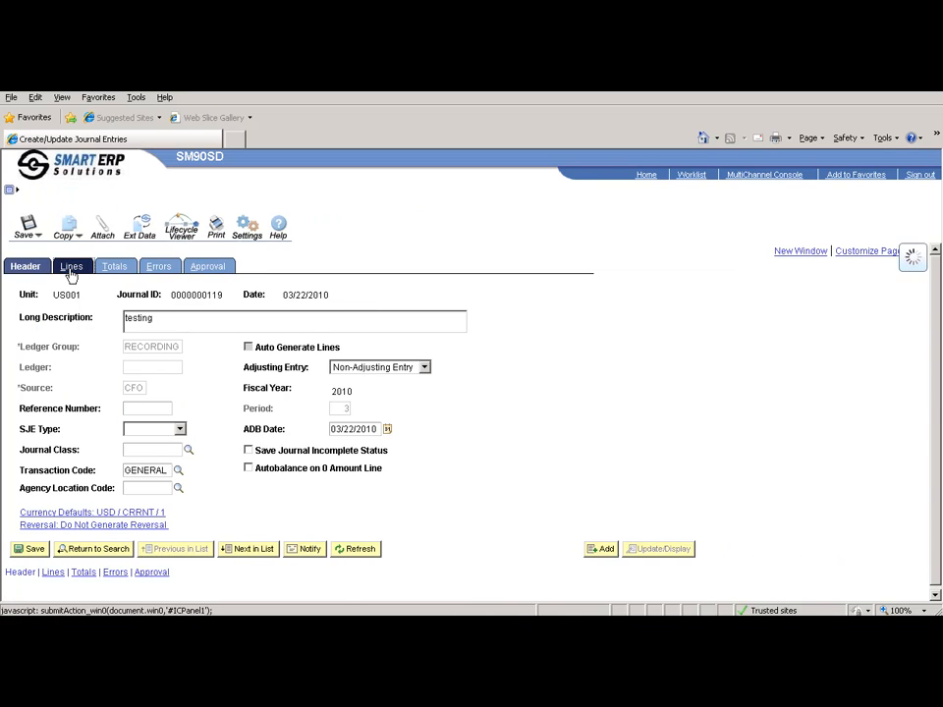
pyautogui.click(114, 266)
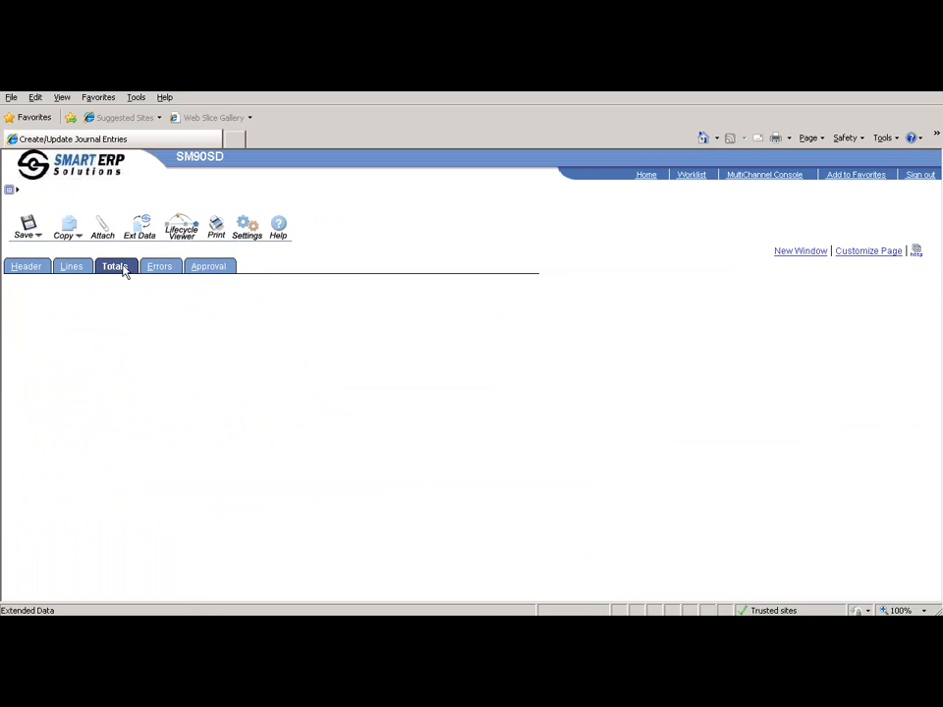
pyautogui.click(159, 266)
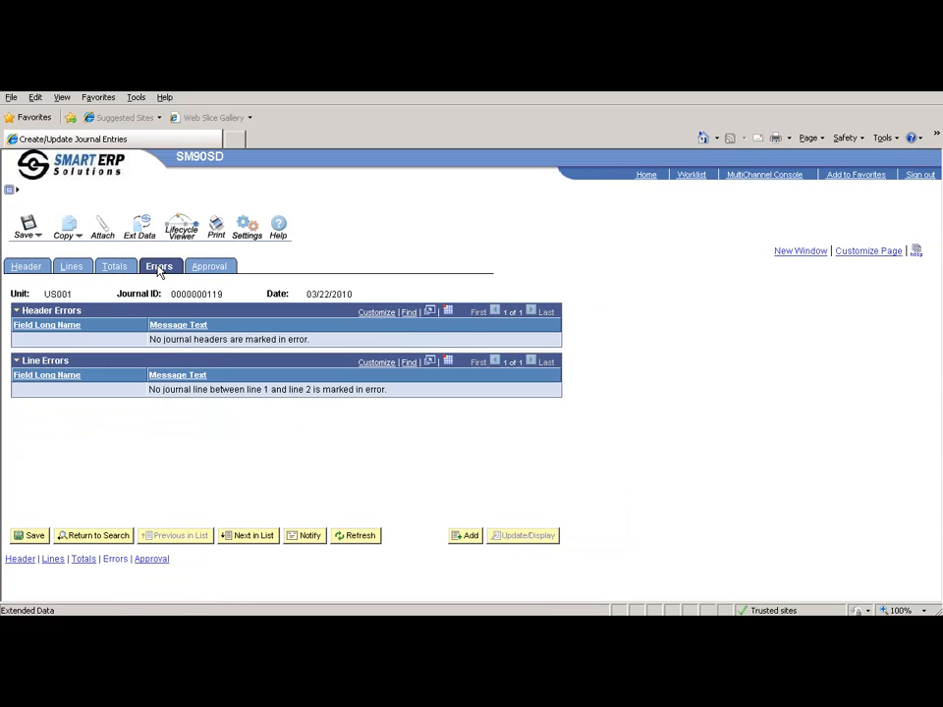
pyautogui.click(26, 266)
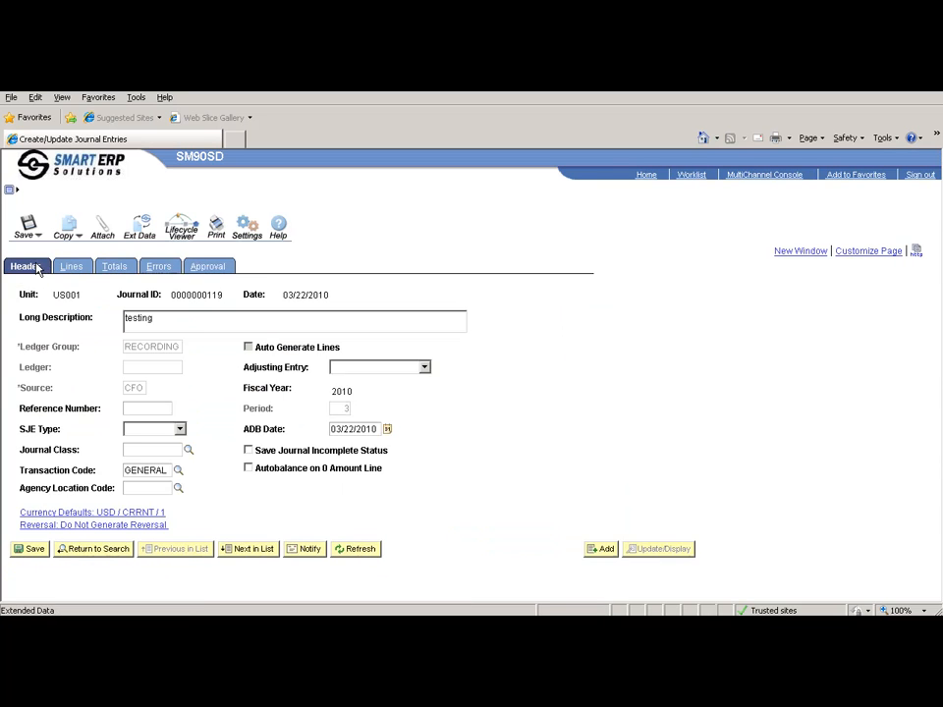